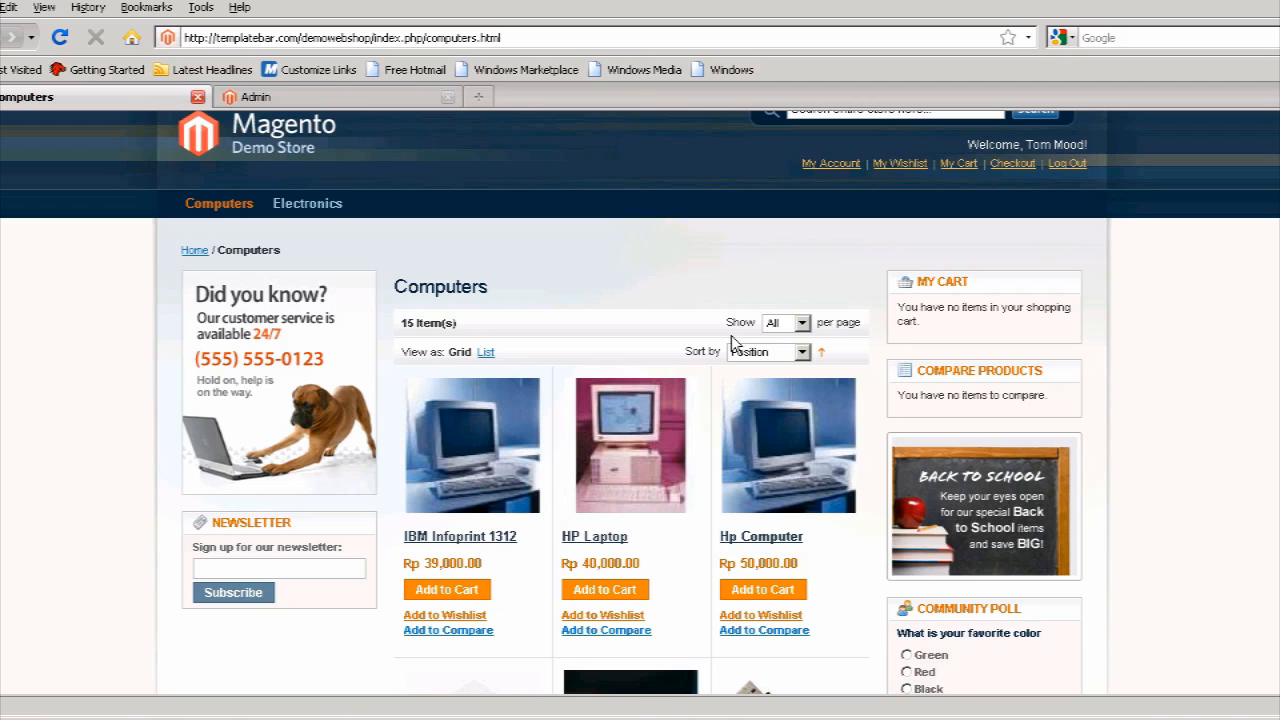
mouse_move(1154, 336)
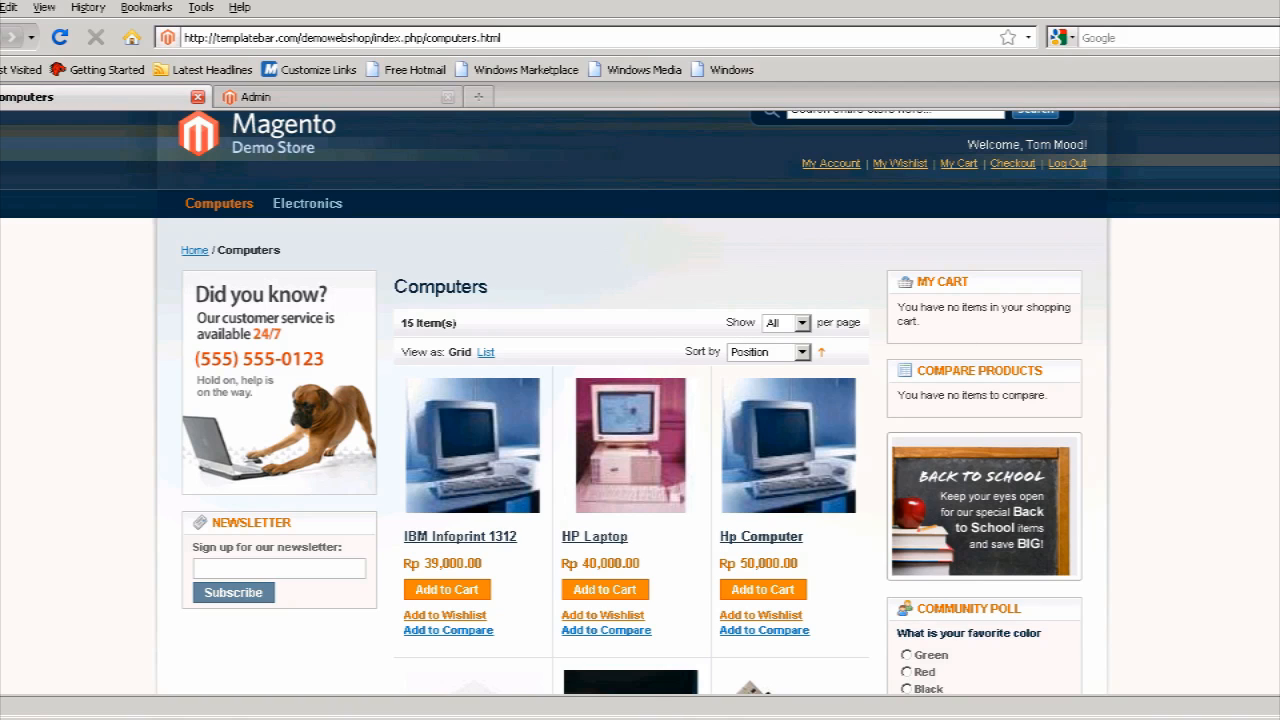
- Add the Amkette USB Drive 4500 from the Computers listing to the cart
scroll("down", 3)
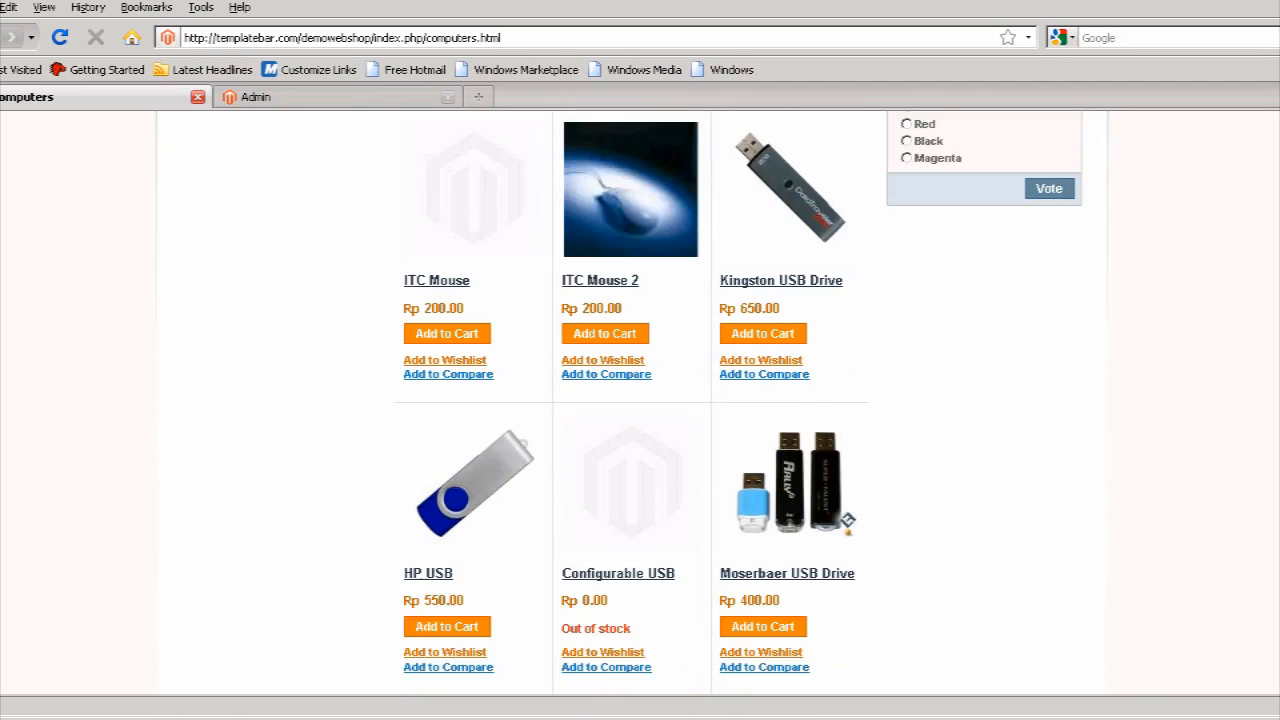
scroll("down", 3)
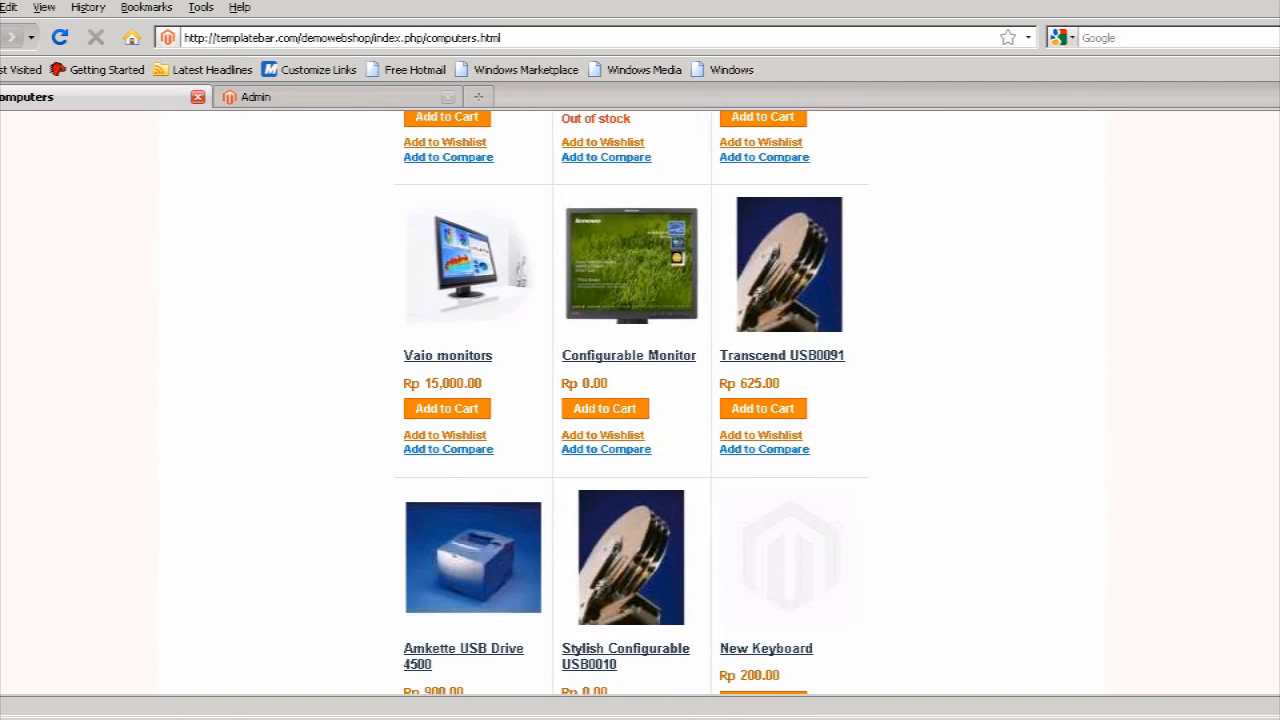
scroll("down", 3)
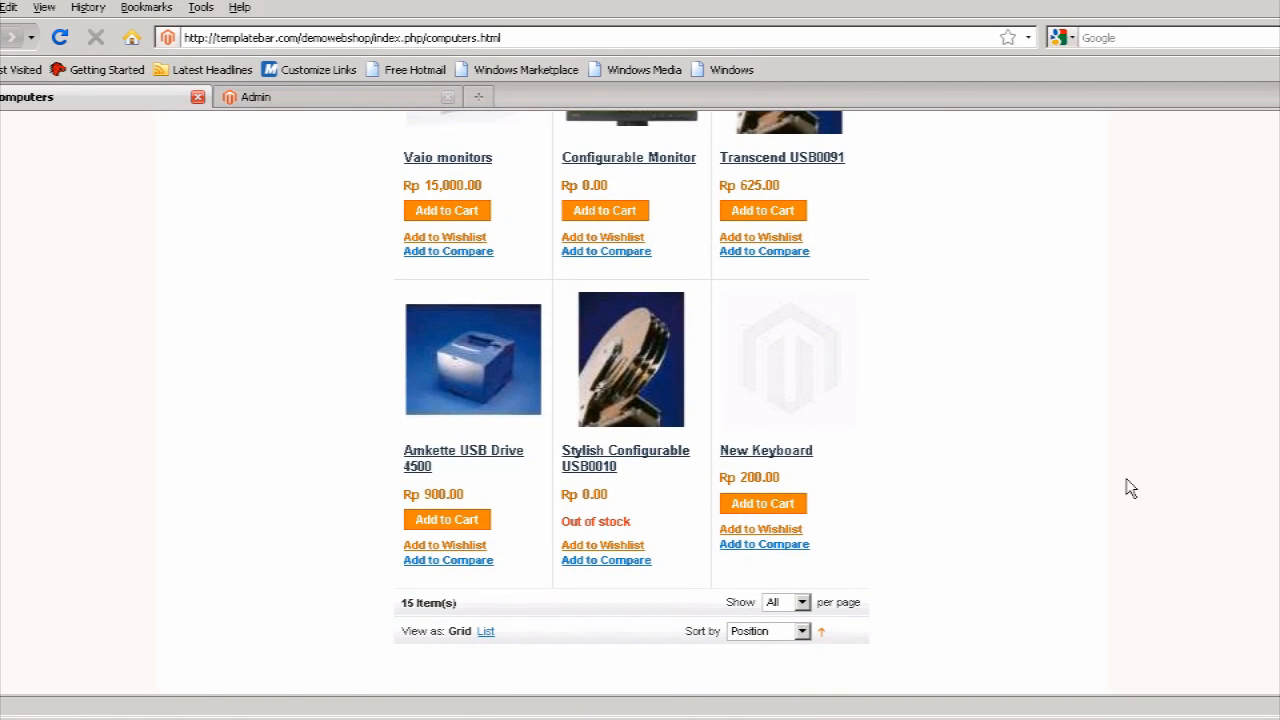
mouse_move(490, 376)
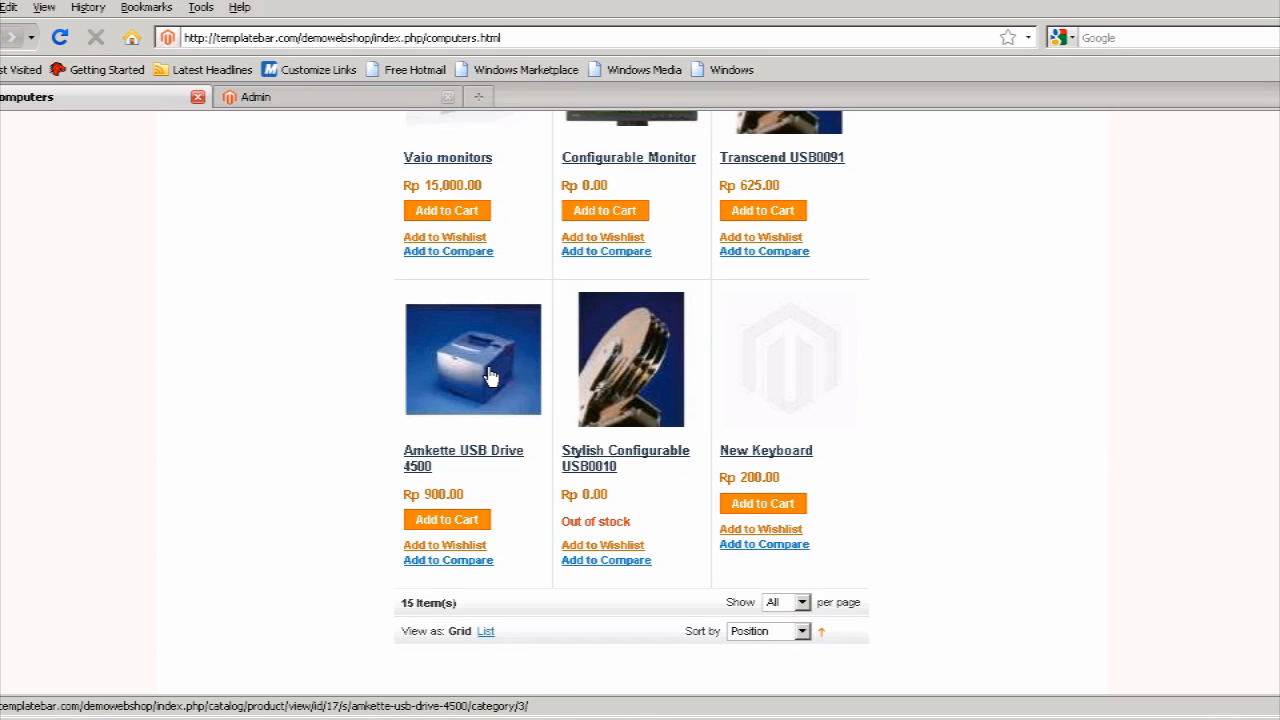
mouse_move(454, 520)
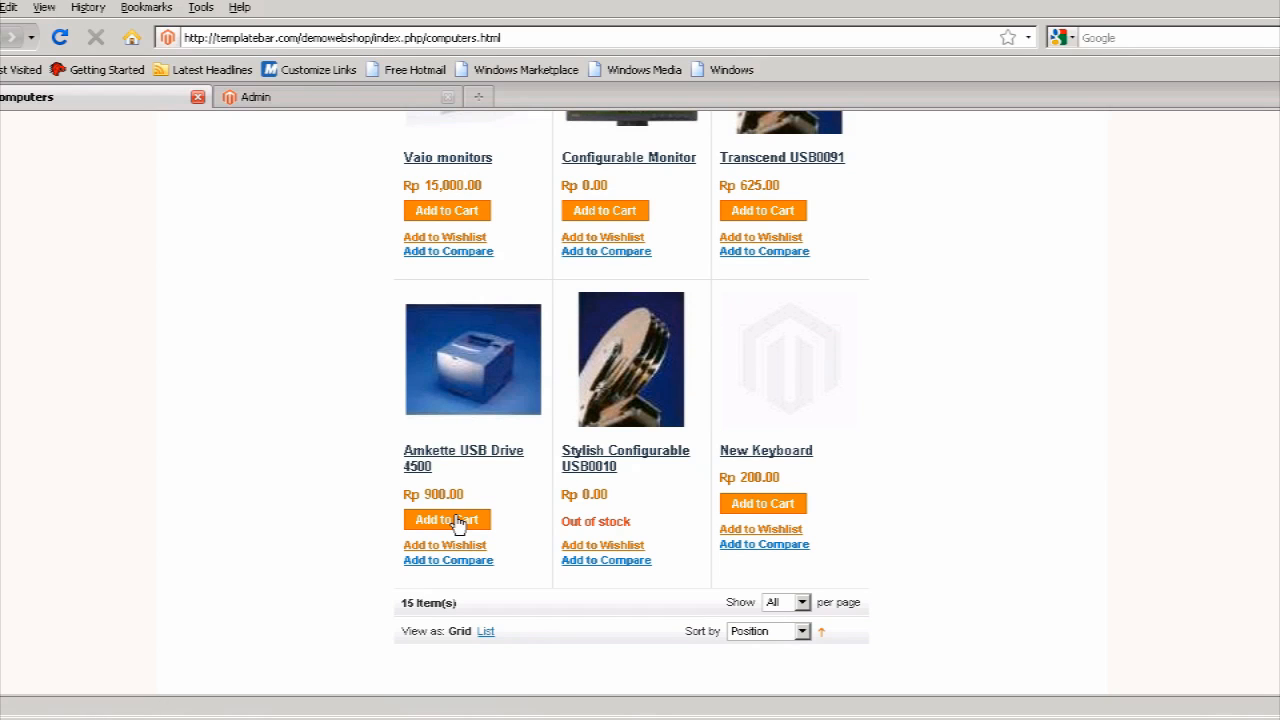
left_click(446, 520)
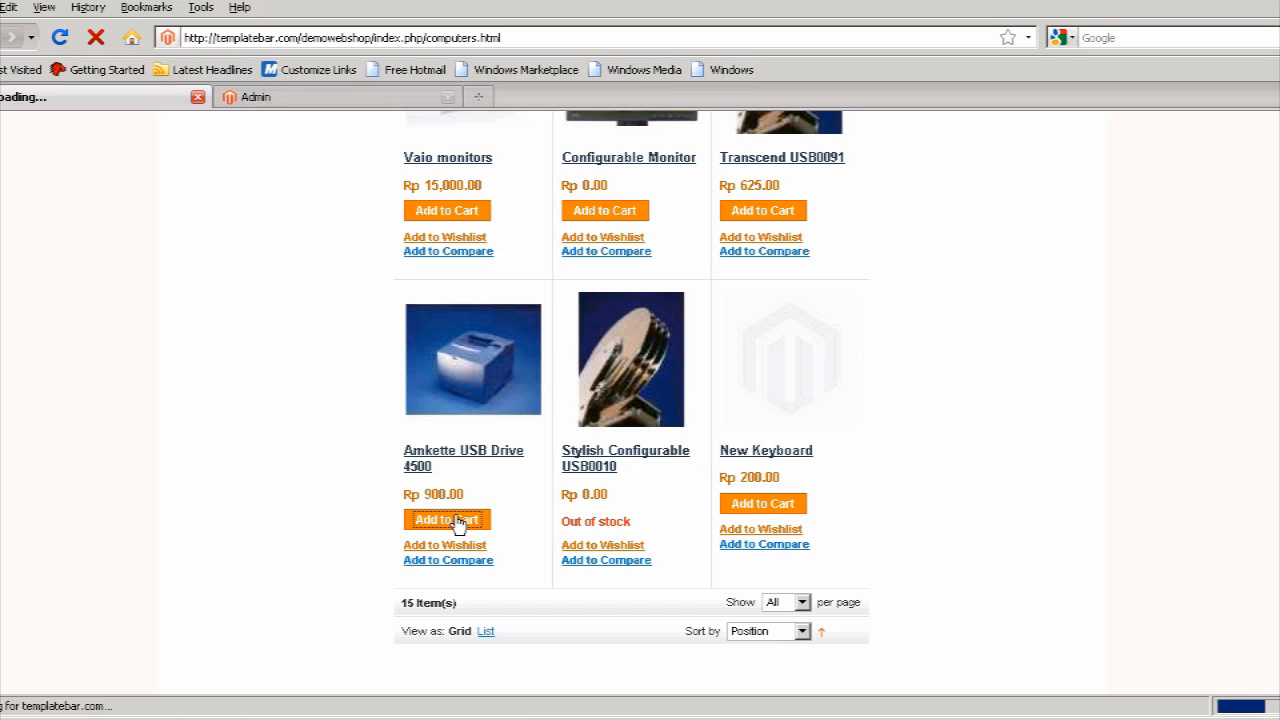
- Proceed from the shopping cart with the Rp 900.00 drive to checkout
left_click(448, 520)
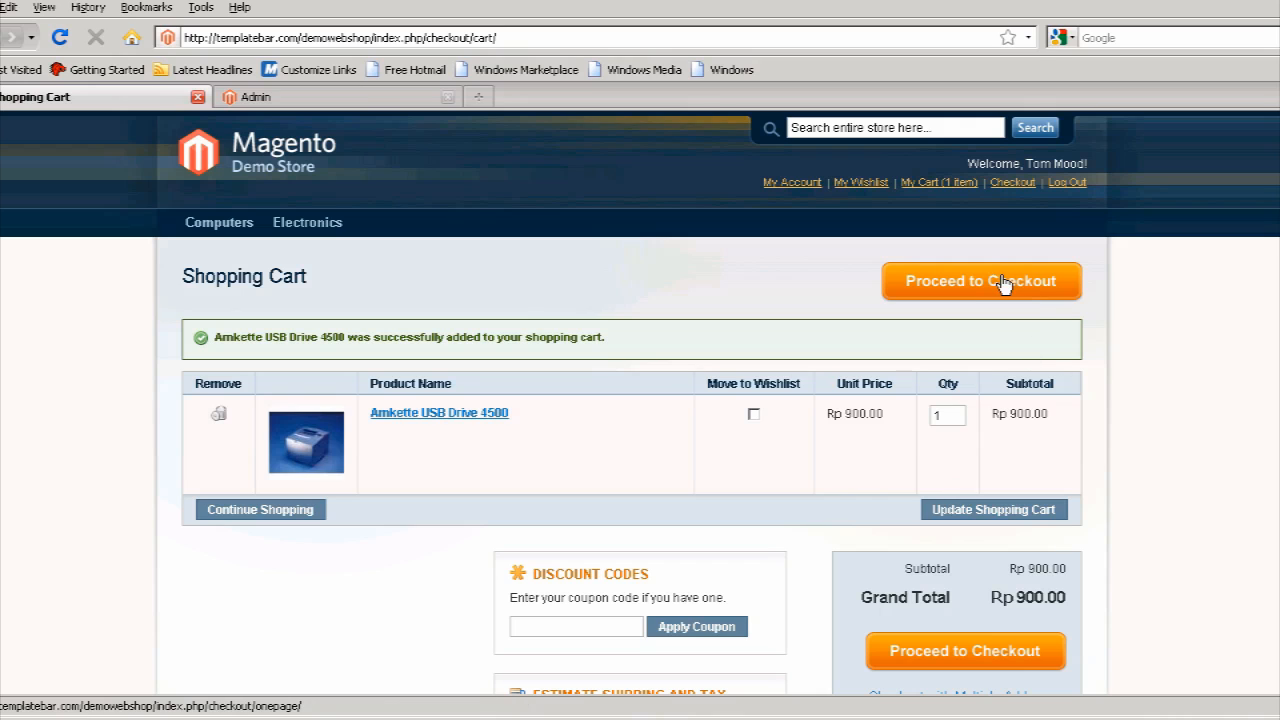
left_click(1002, 280)
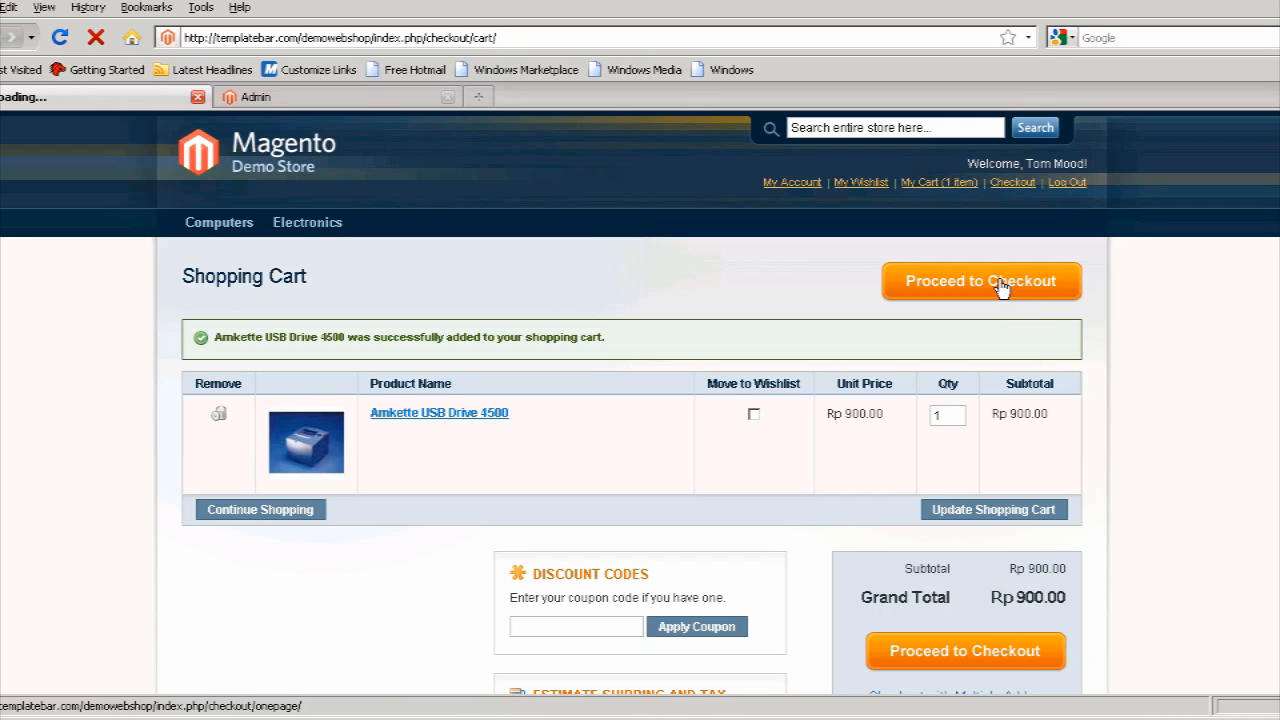
left_click(1000, 280)
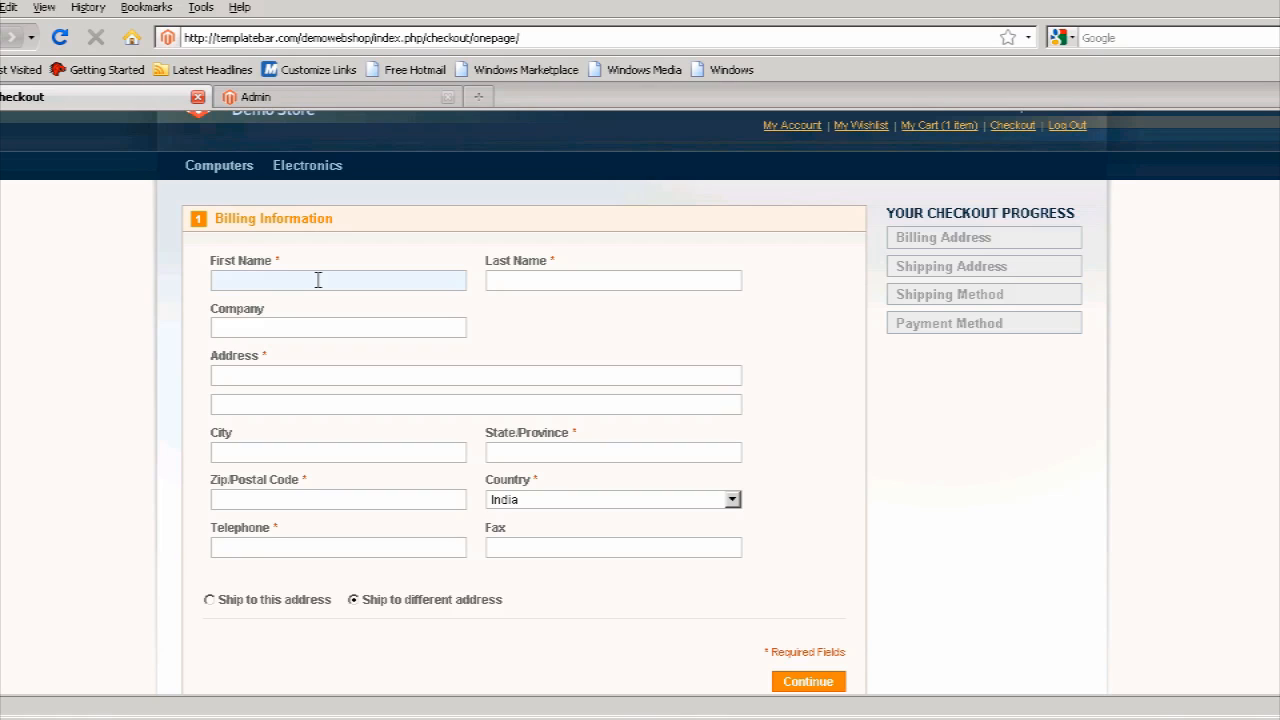
- Enter billing first name Dev, last name An and street address Salt Lake
type("Dev")
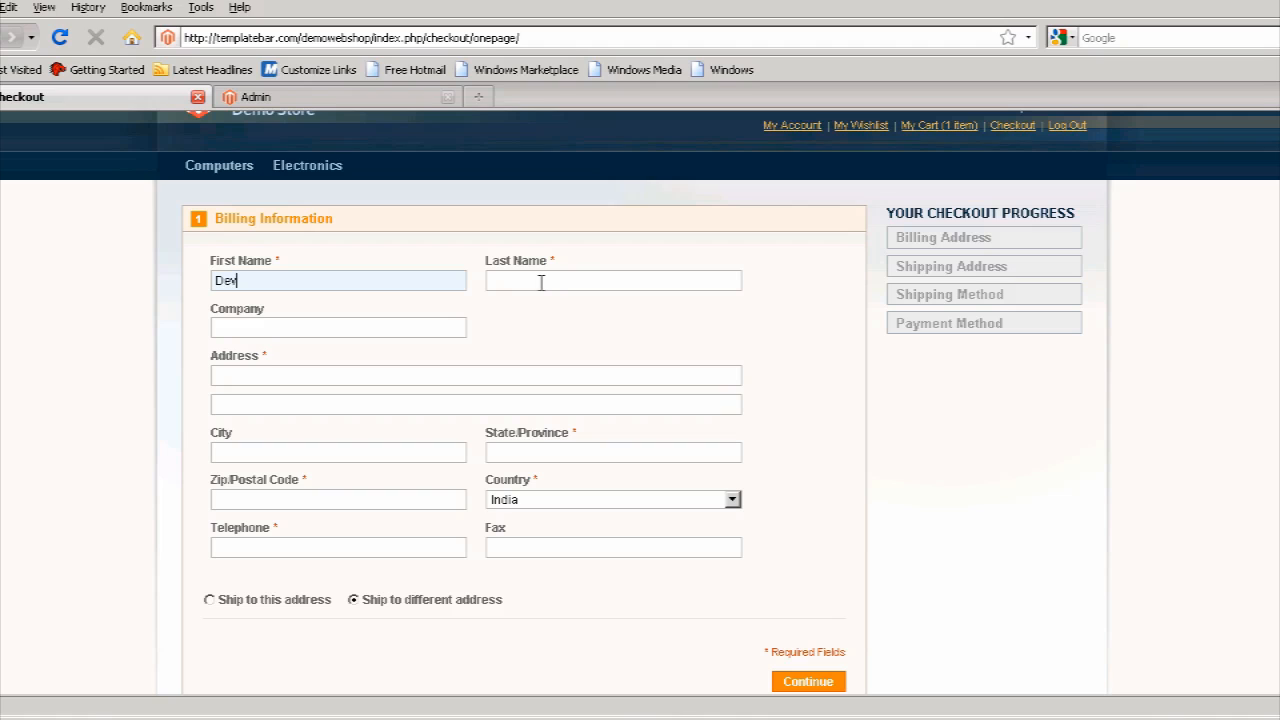
type("Anand")
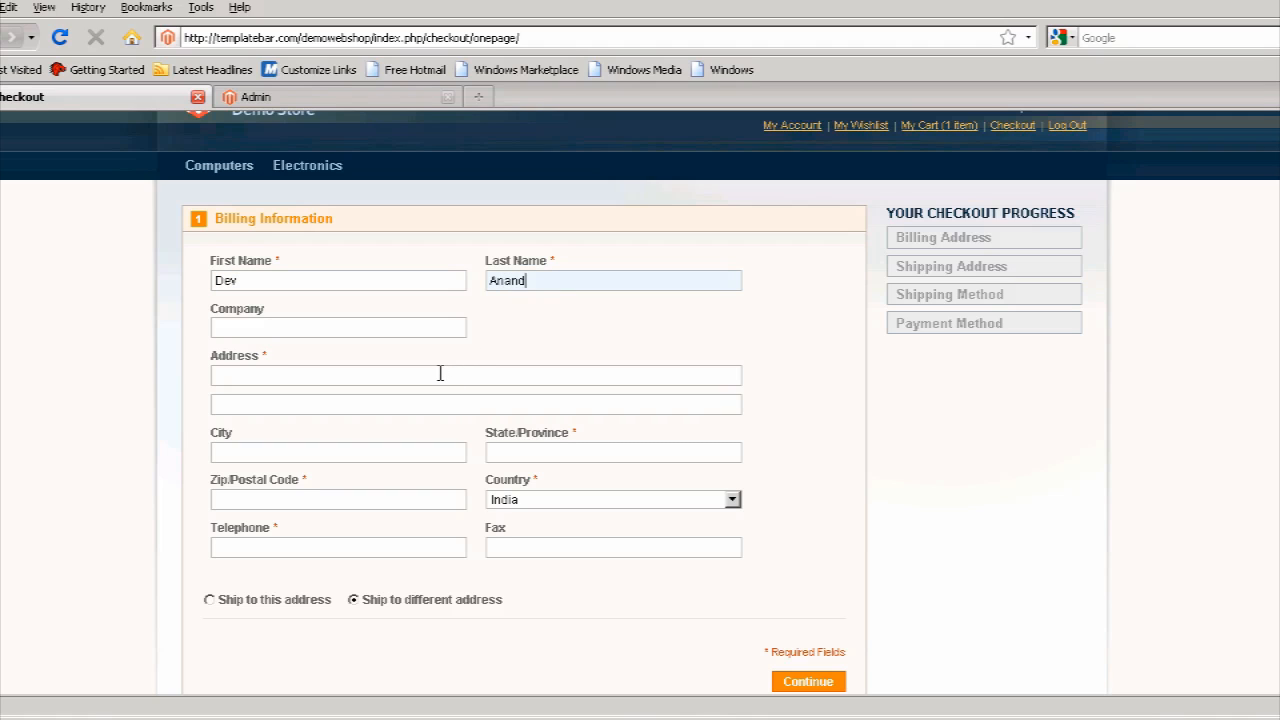
left_click(440, 376)
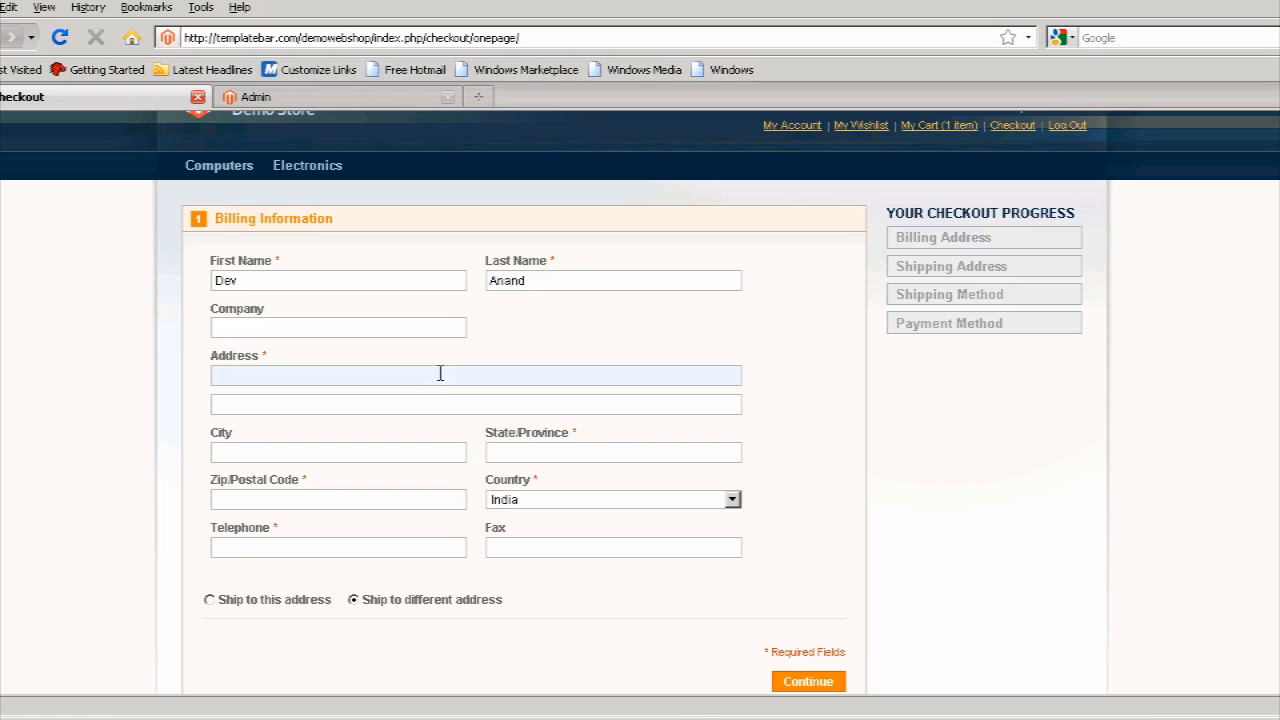
type("Salt Lake")
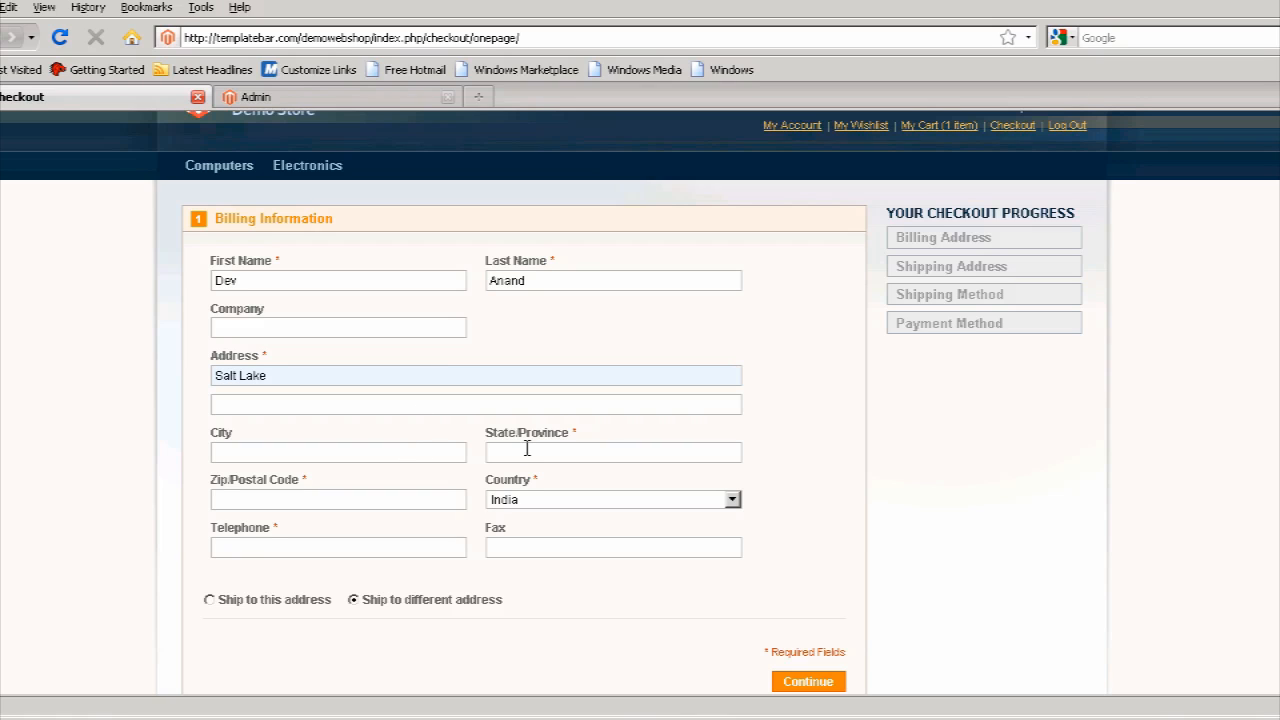
- Enter Kolkata as the billing city and move on to the state field
left_click(336, 452)
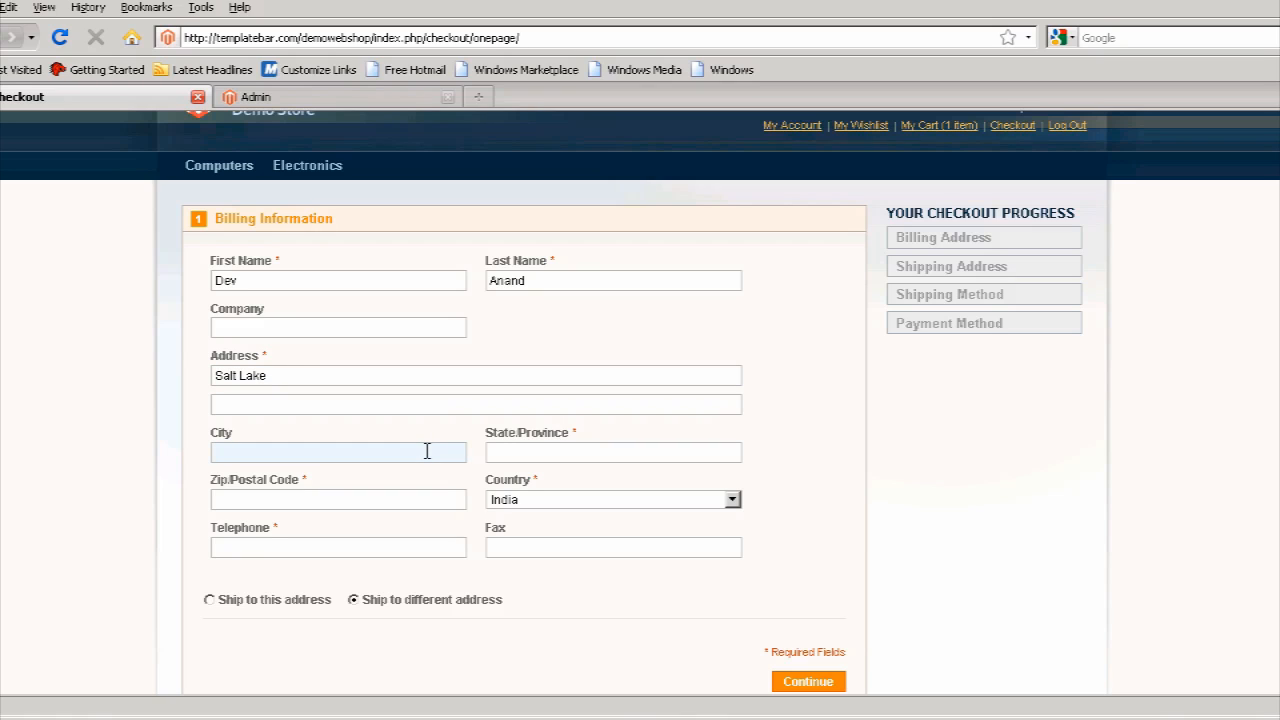
left_click(336, 452)
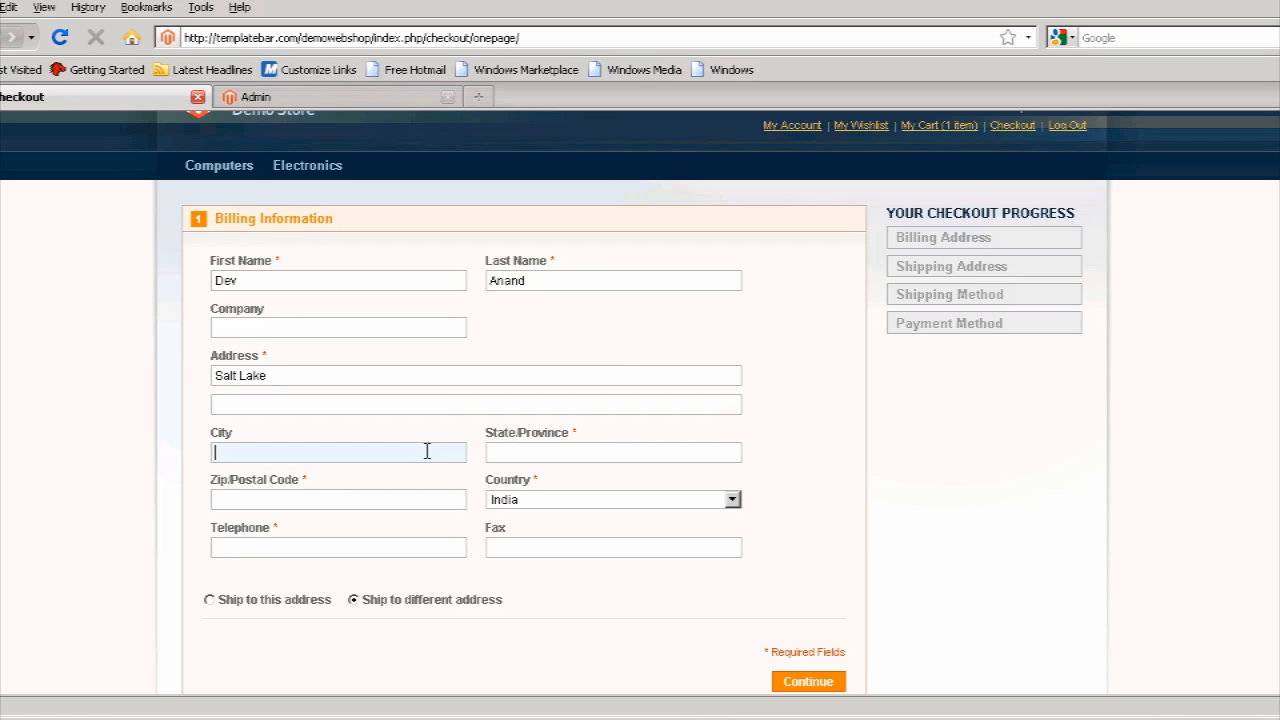
type("Kolkata")
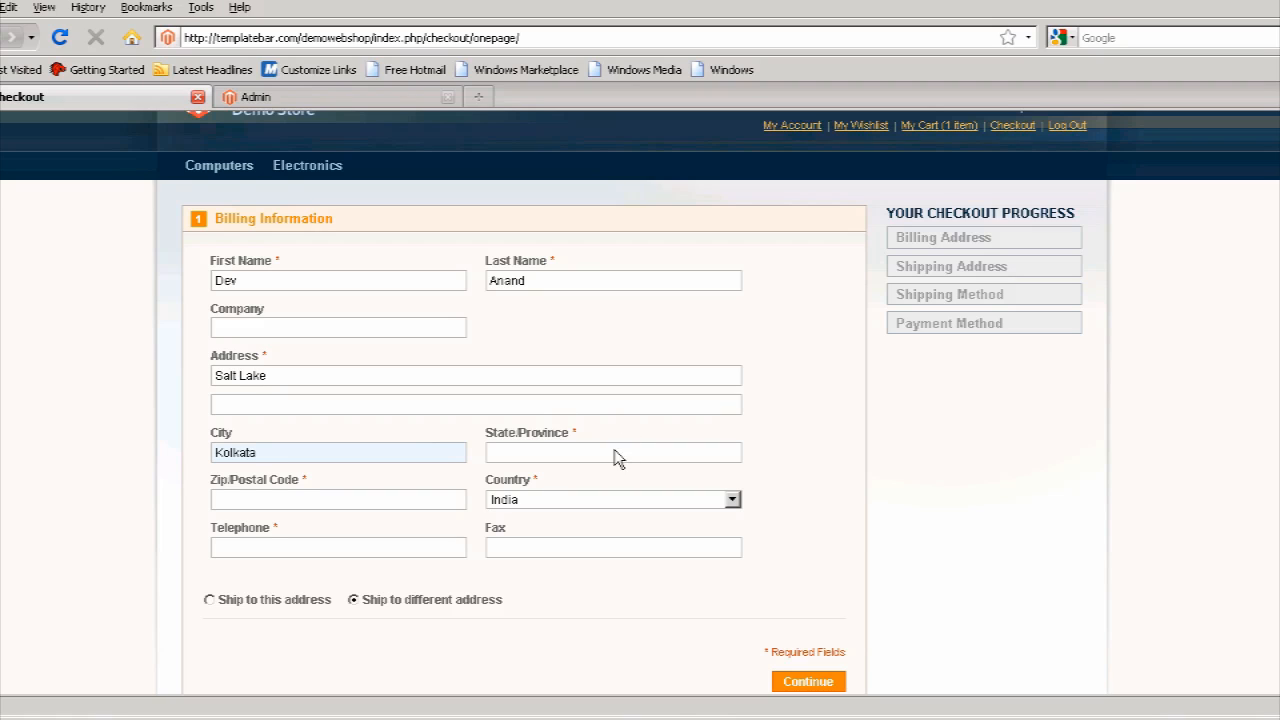
left_click(612, 452)
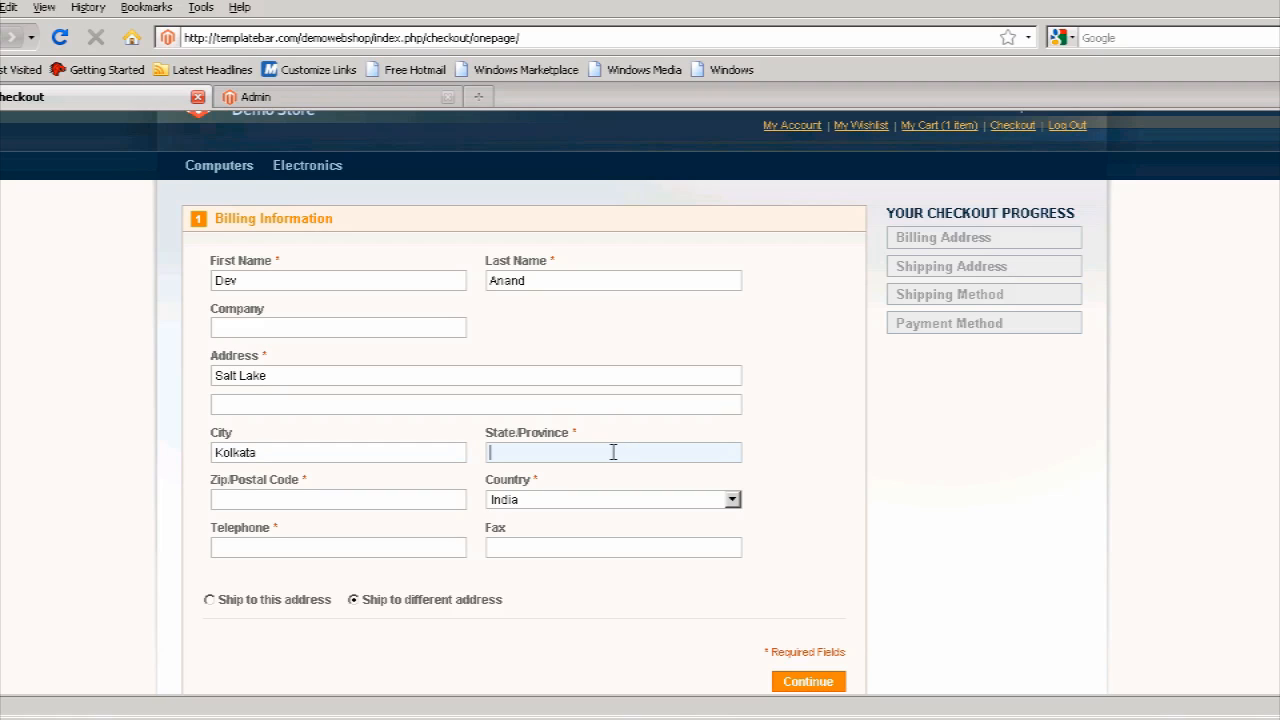
- Set the billing state, postal code 700089 and country India
type("West Bengal")
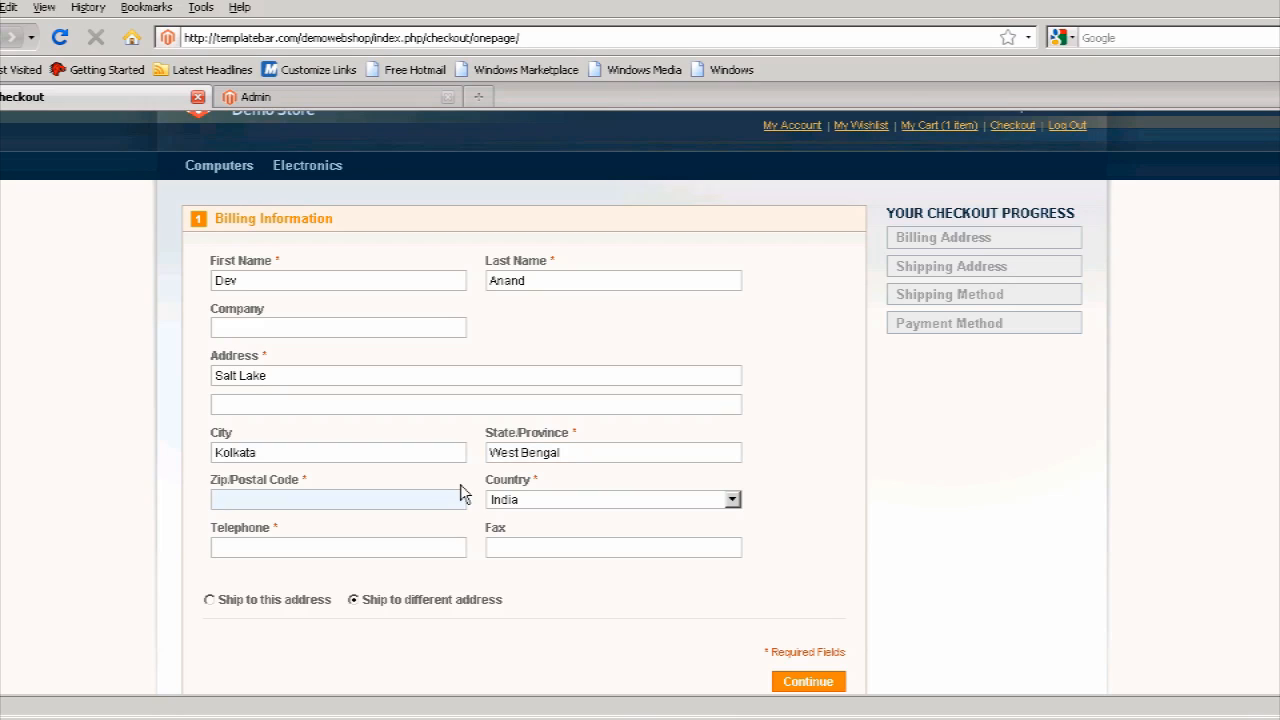
type("7")
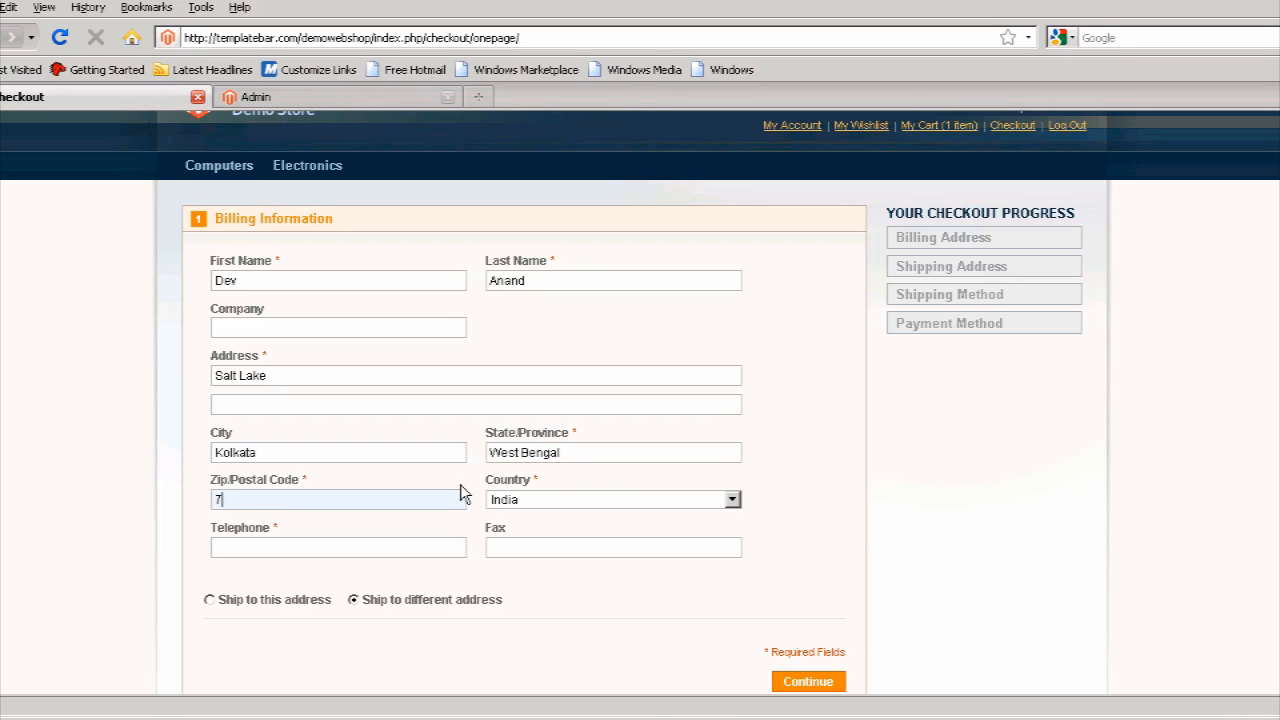
type("00089")
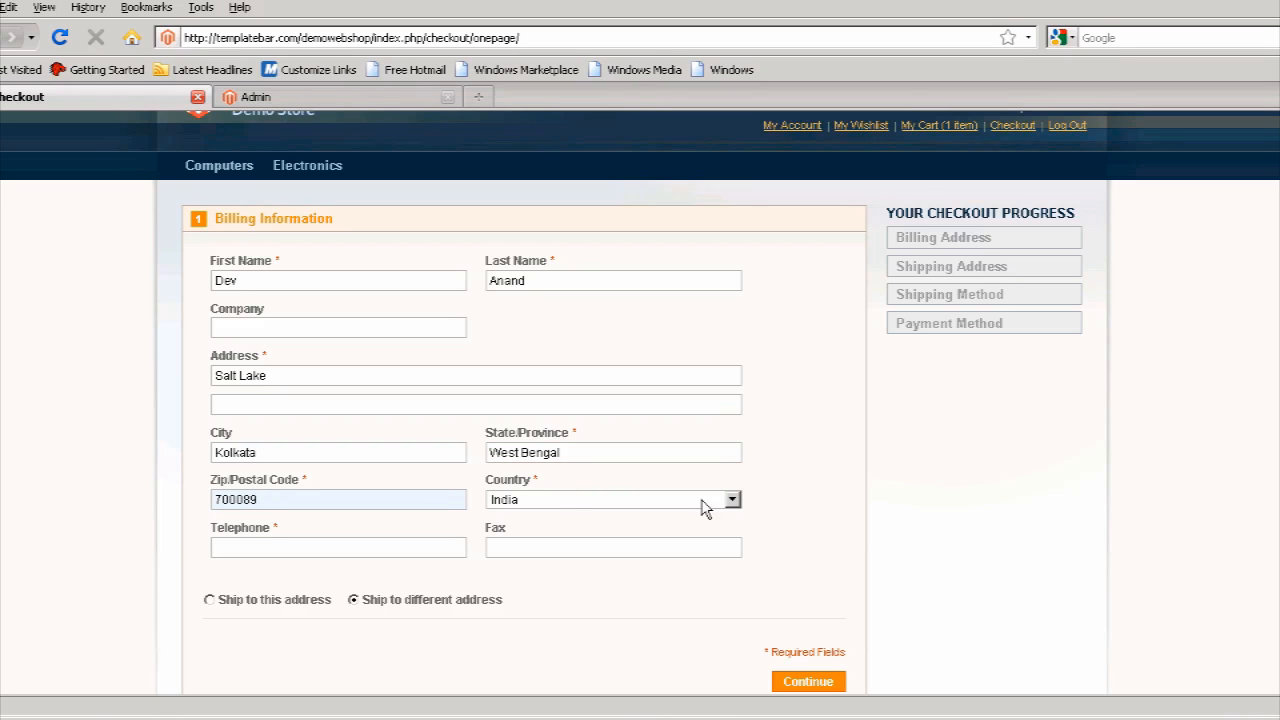
mouse_move(736, 504)
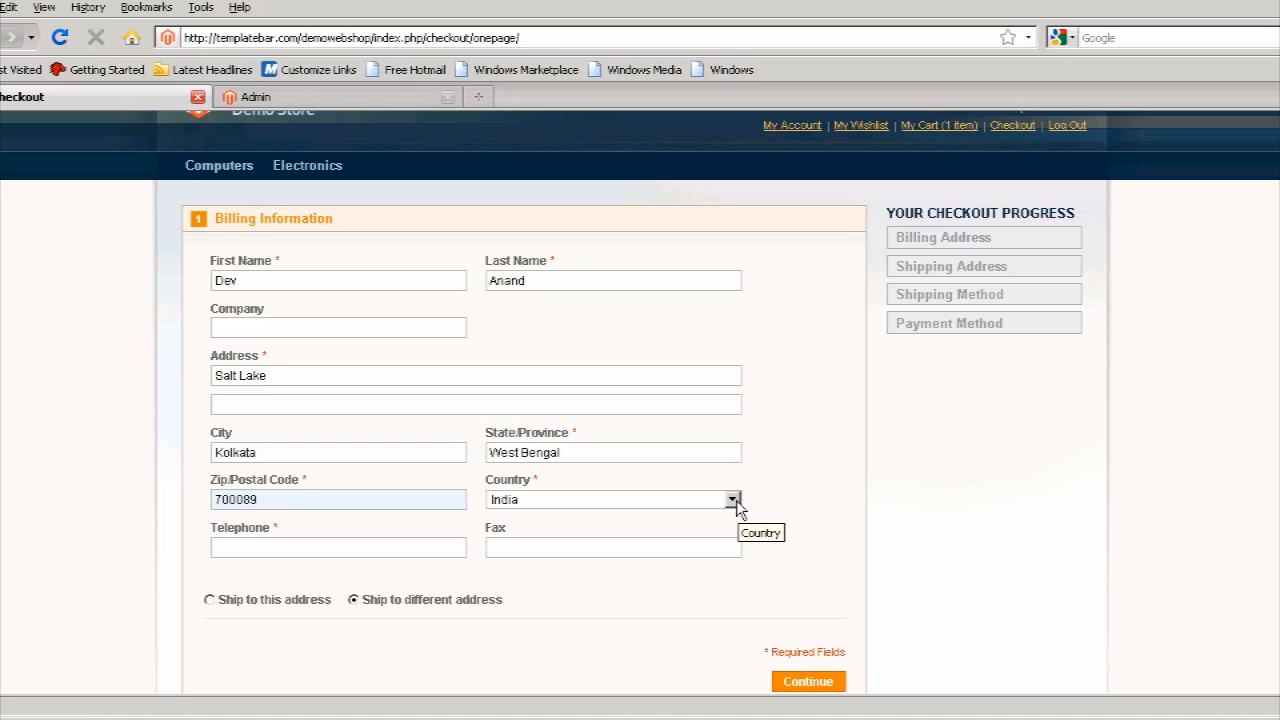
left_click(734, 500)
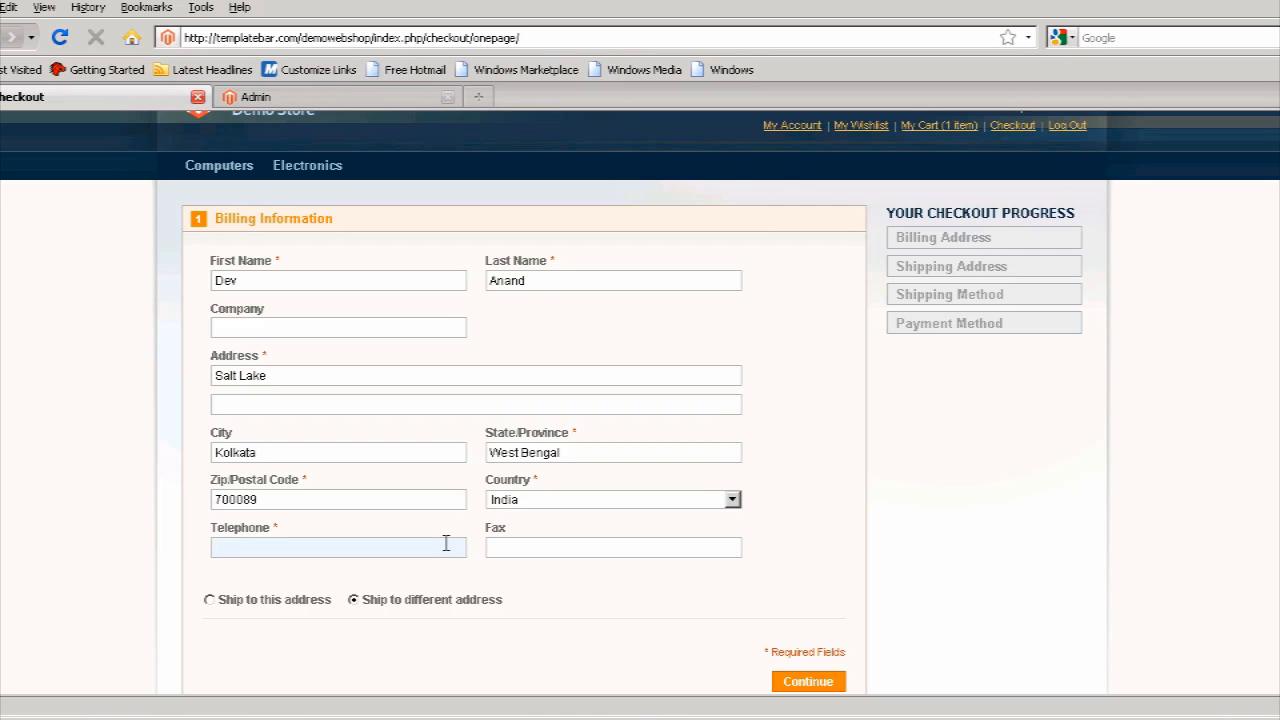
- Enter telephone 123456, ship to the billing address and continue
type("123456")
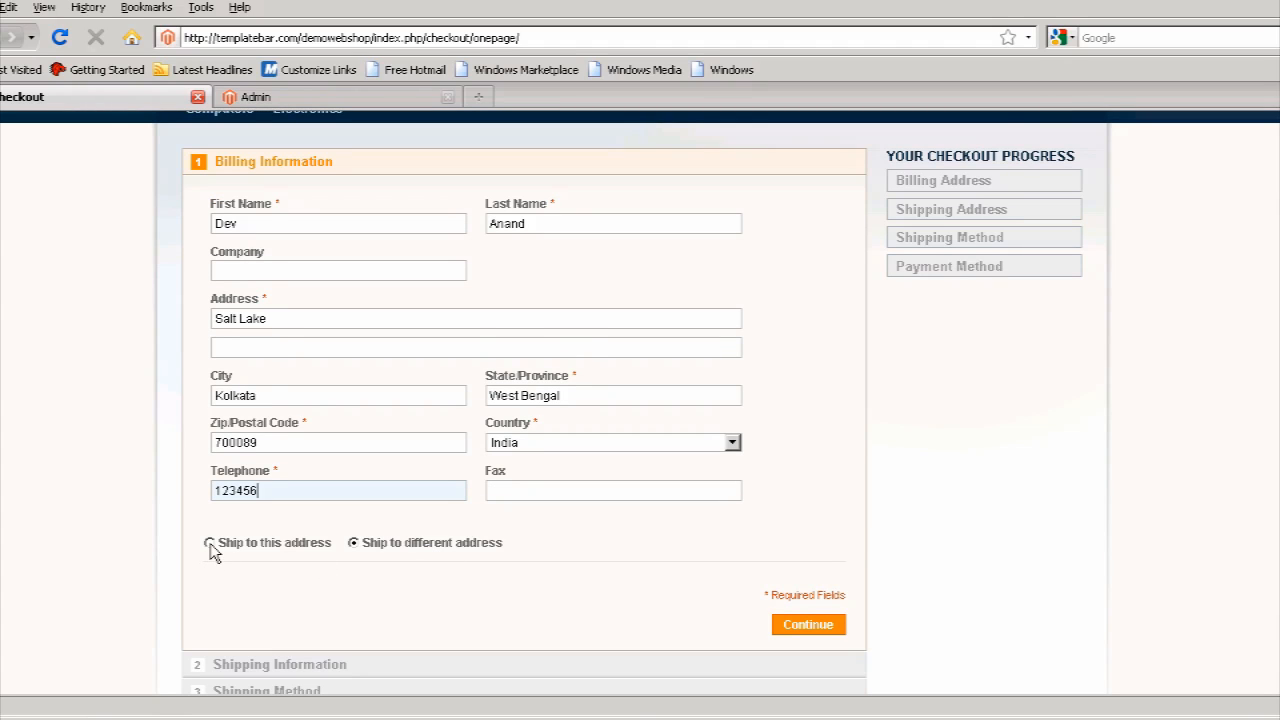
left_click(208, 544)
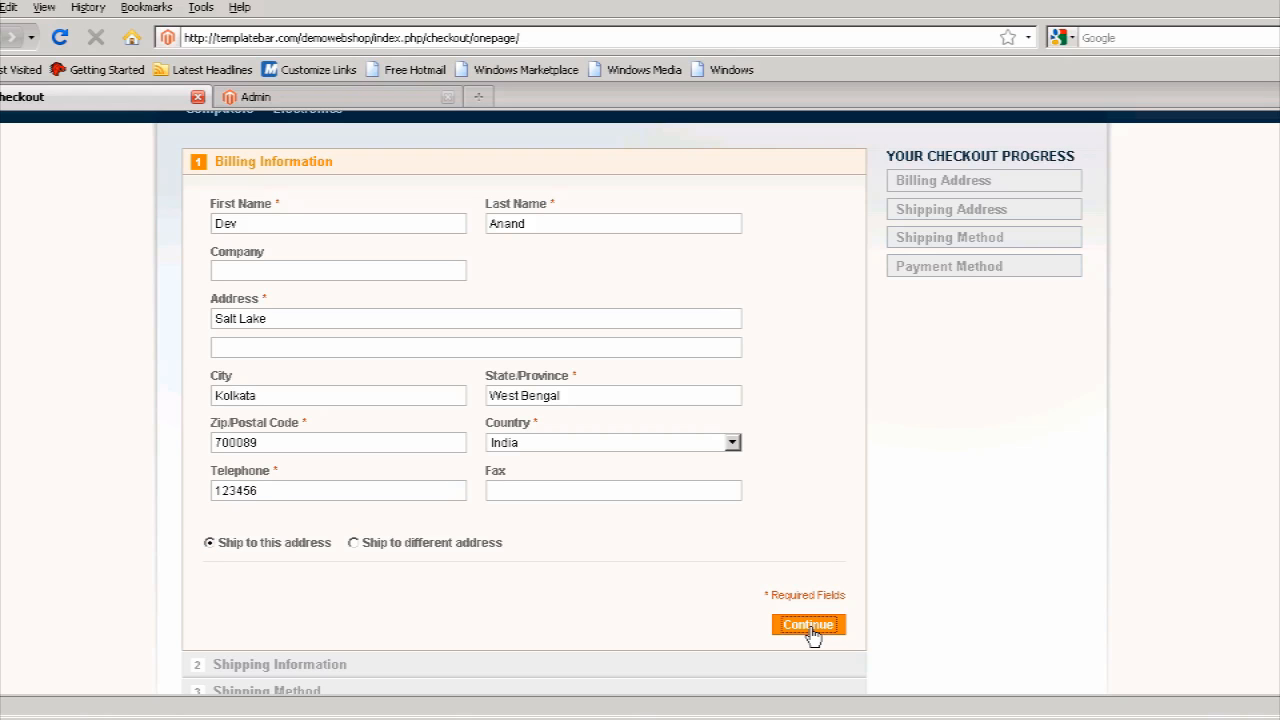
left_click(808, 624)
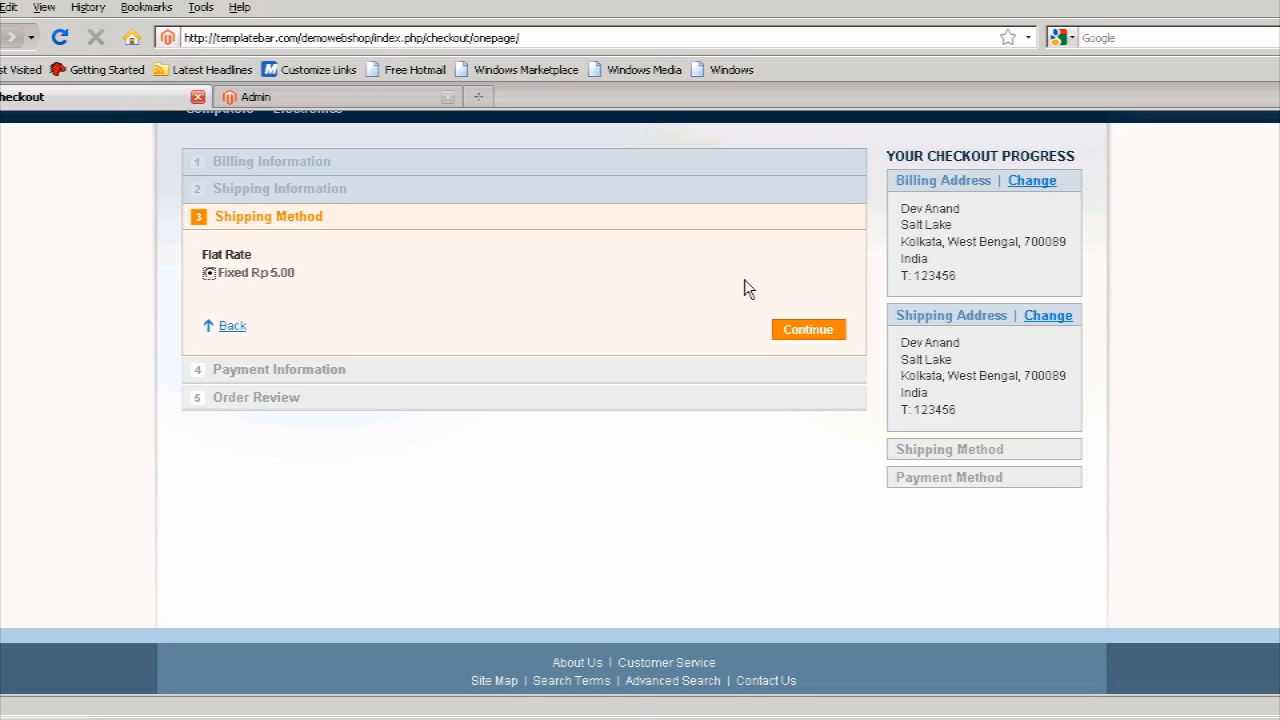
mouse_move(820, 336)
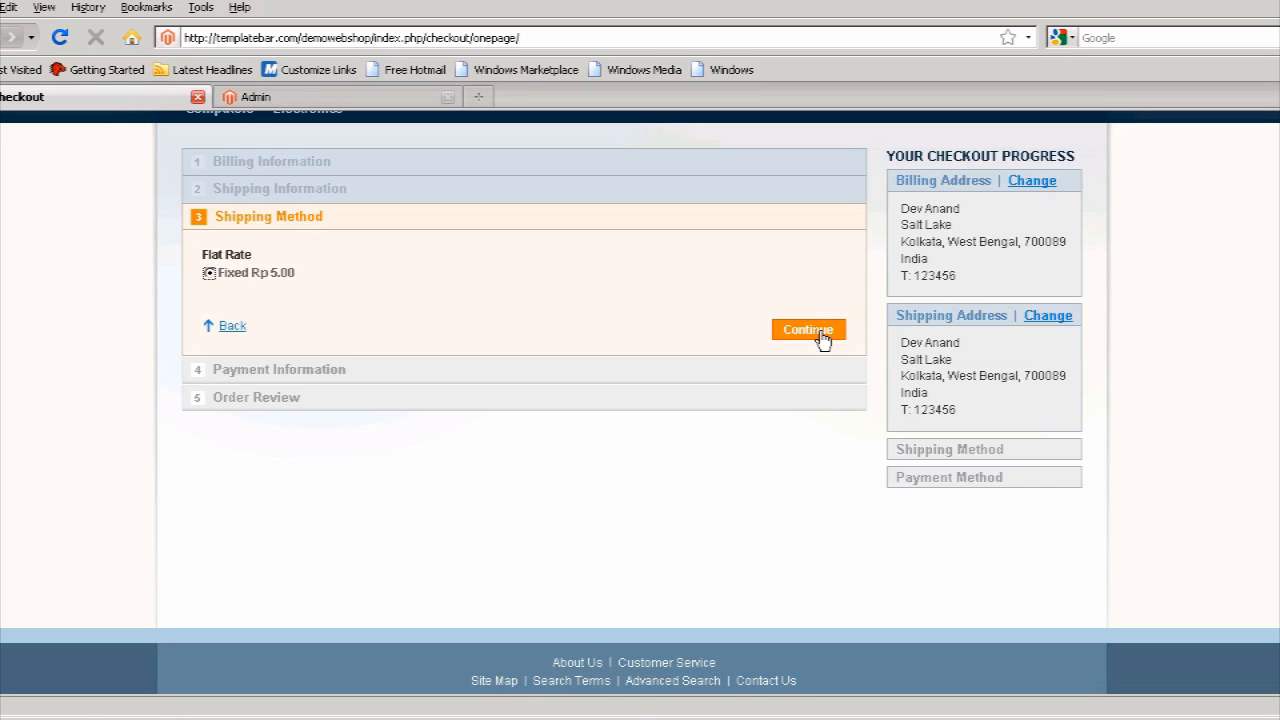
- Keep Flat Rate Fixed Rp 5.00 shipping and continue to payment
left_click(808, 328)
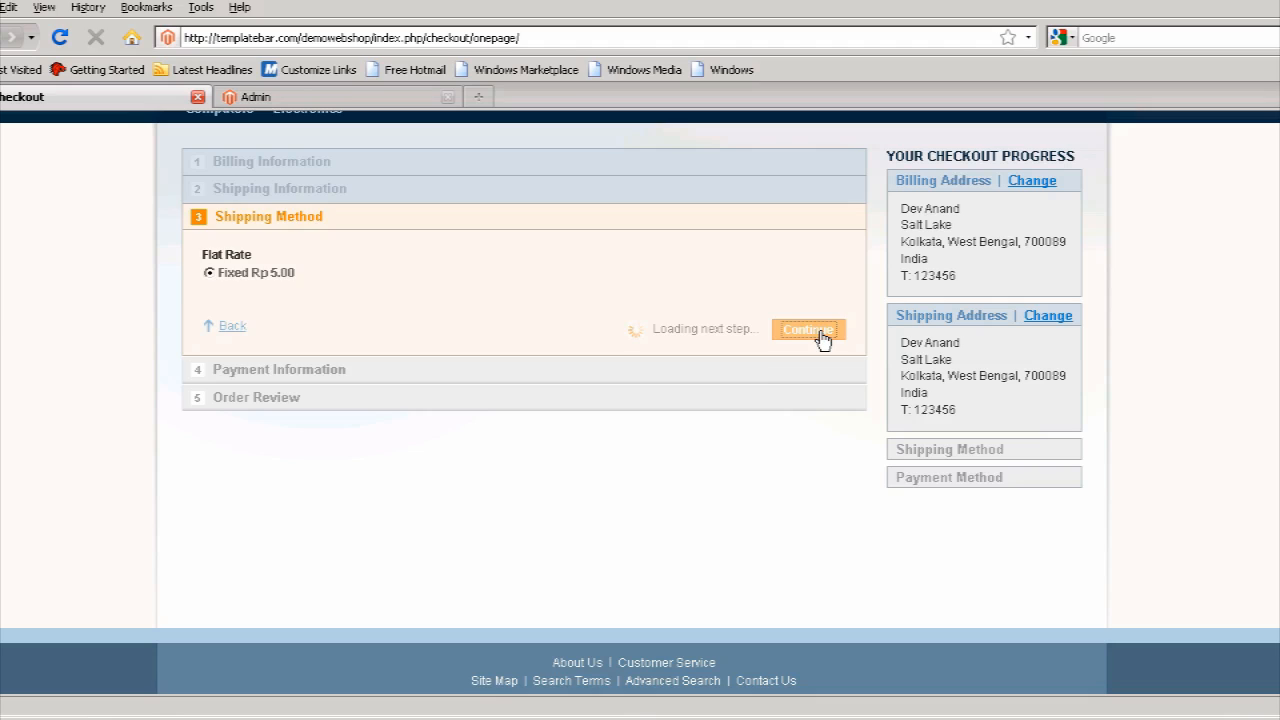
left_click(808, 328)
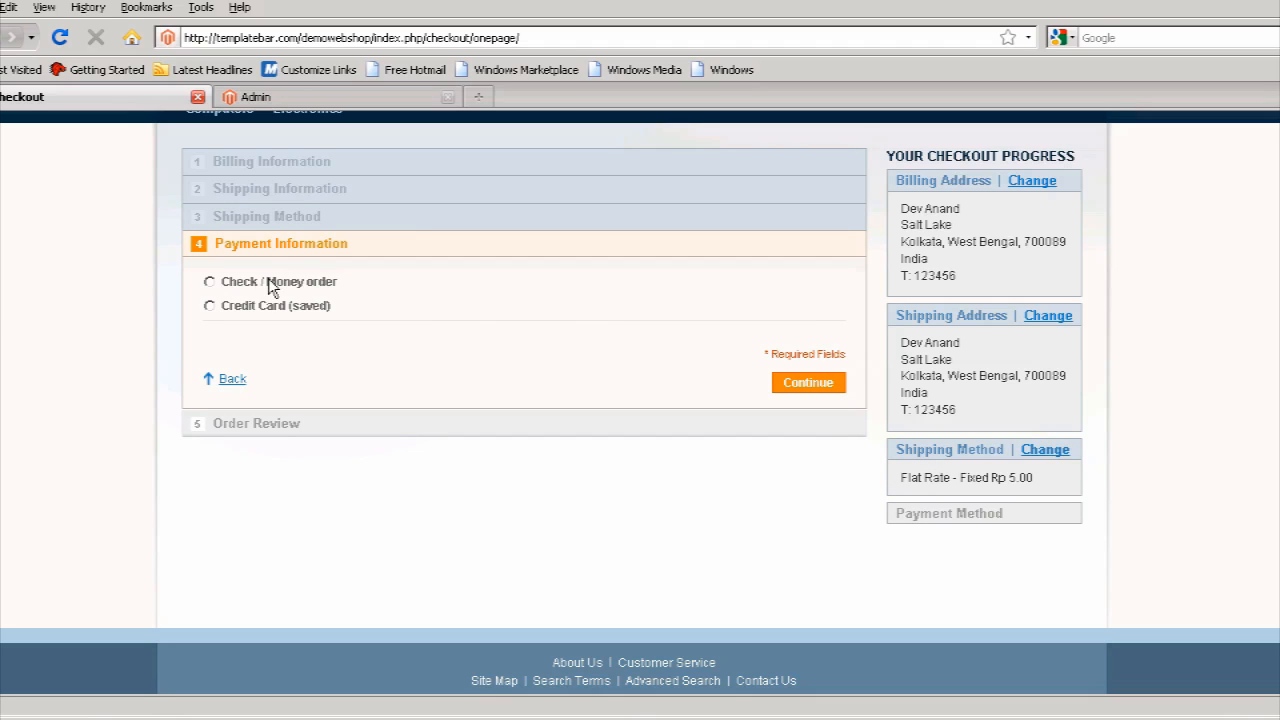
mouse_move(208, 288)
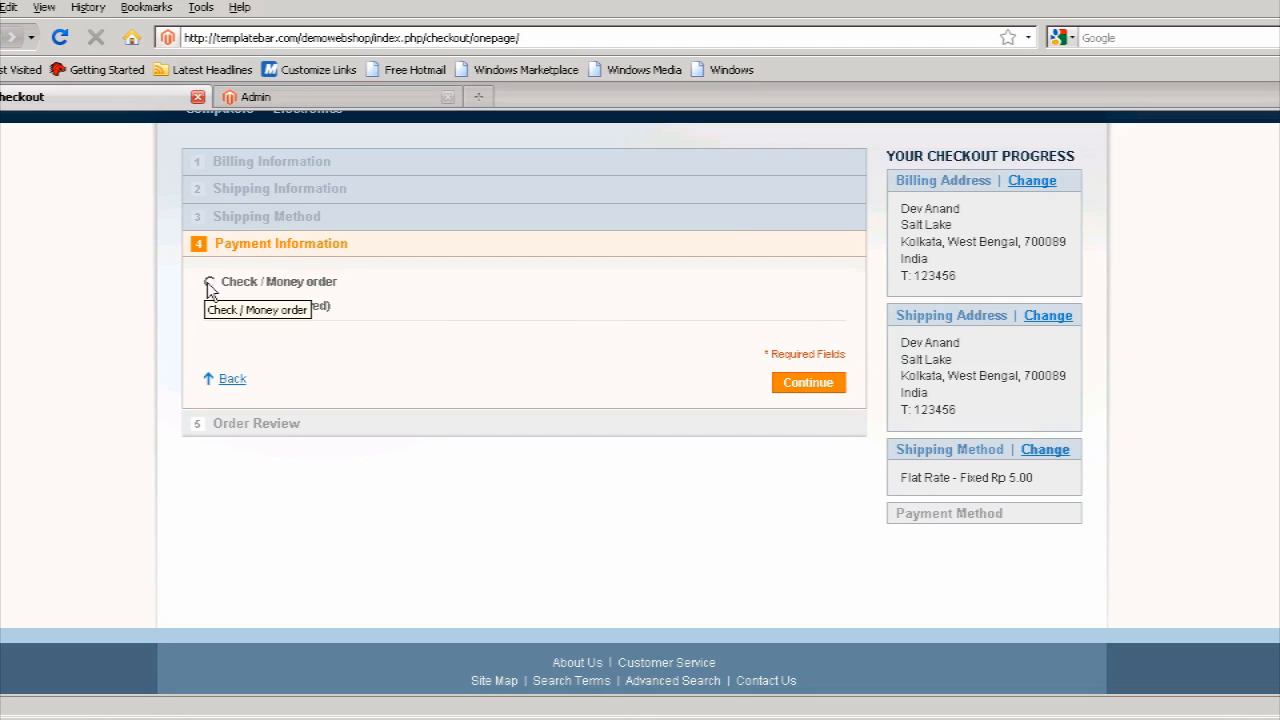
- Choose Check / Money order payment and continue to order review
left_click(208, 280)
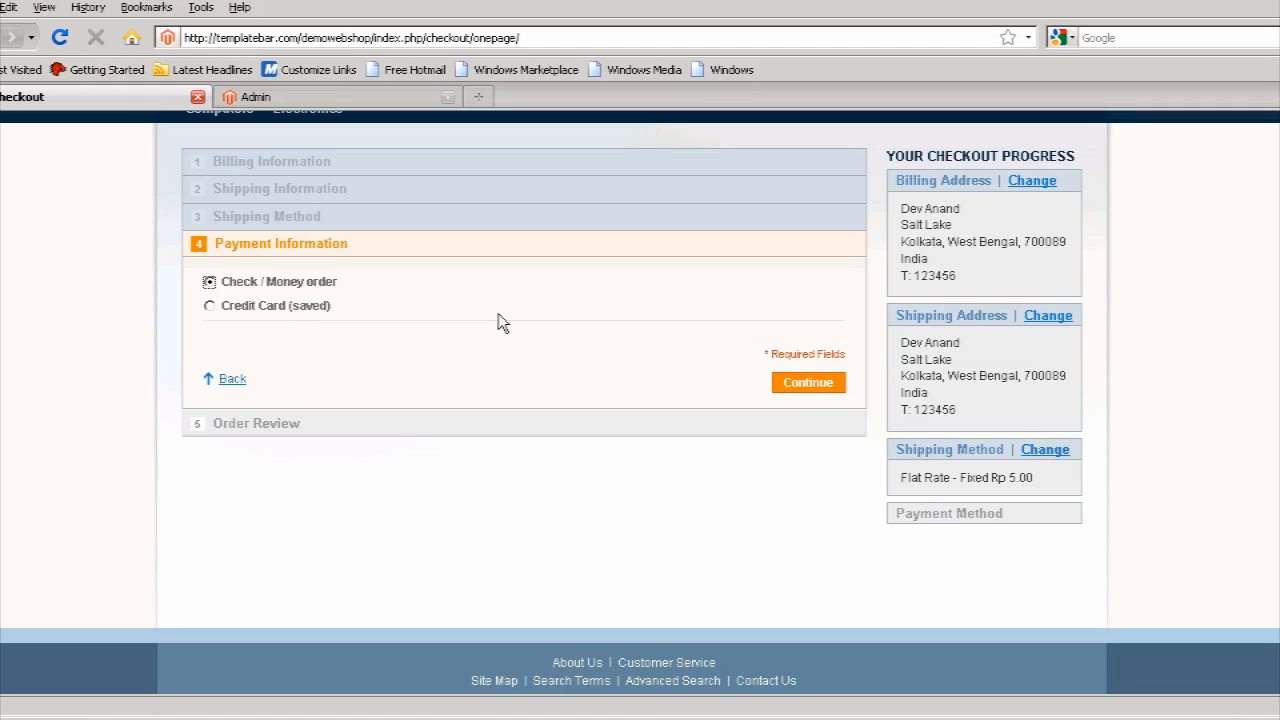
left_click(808, 384)
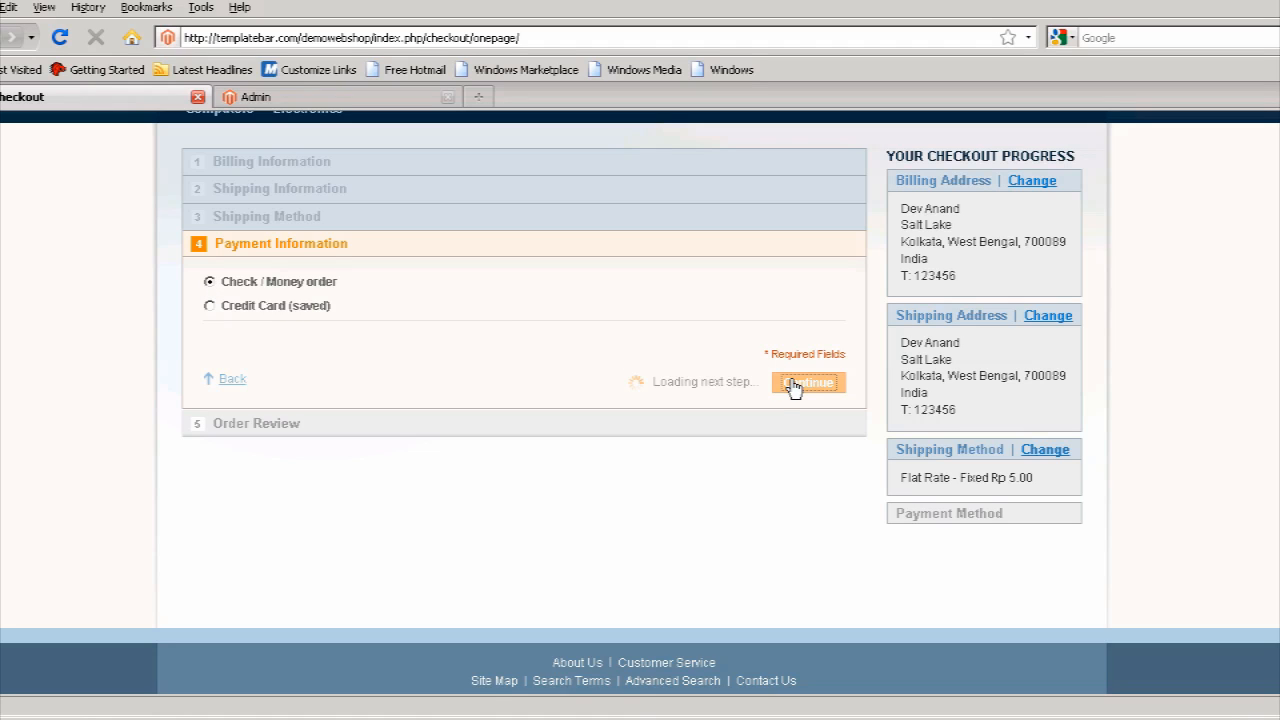
left_click(808, 382)
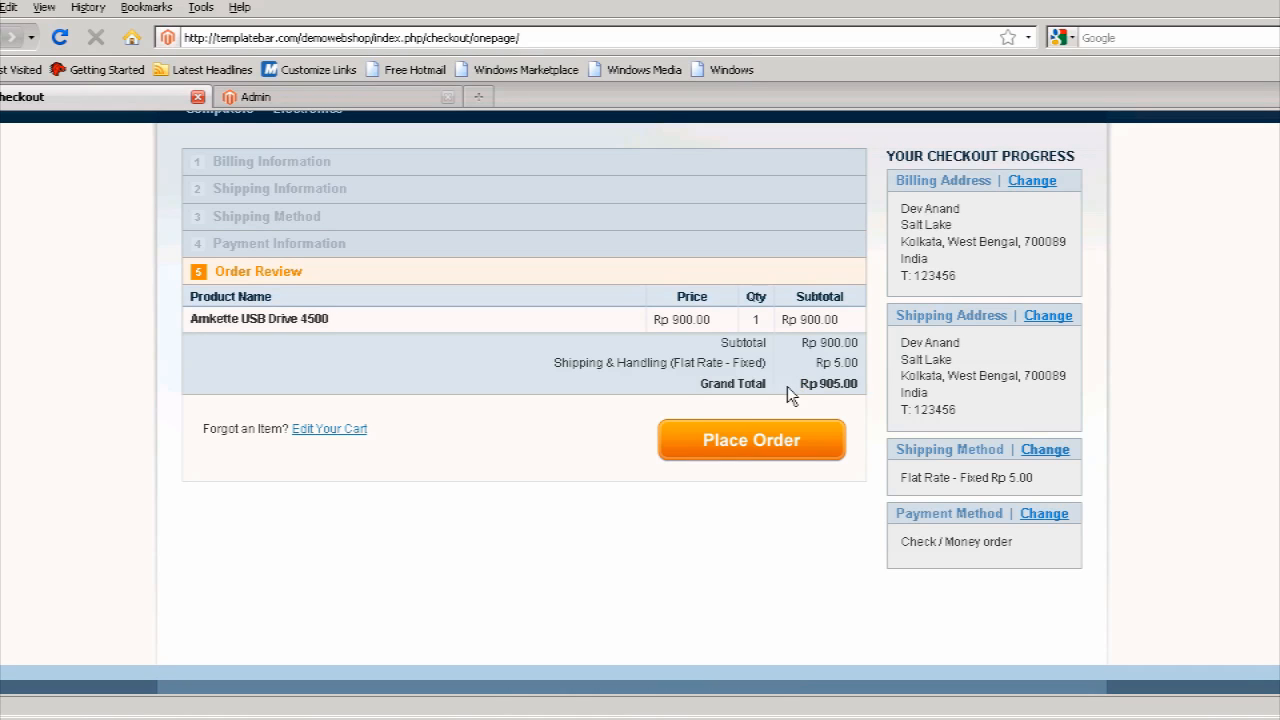
mouse_move(720, 344)
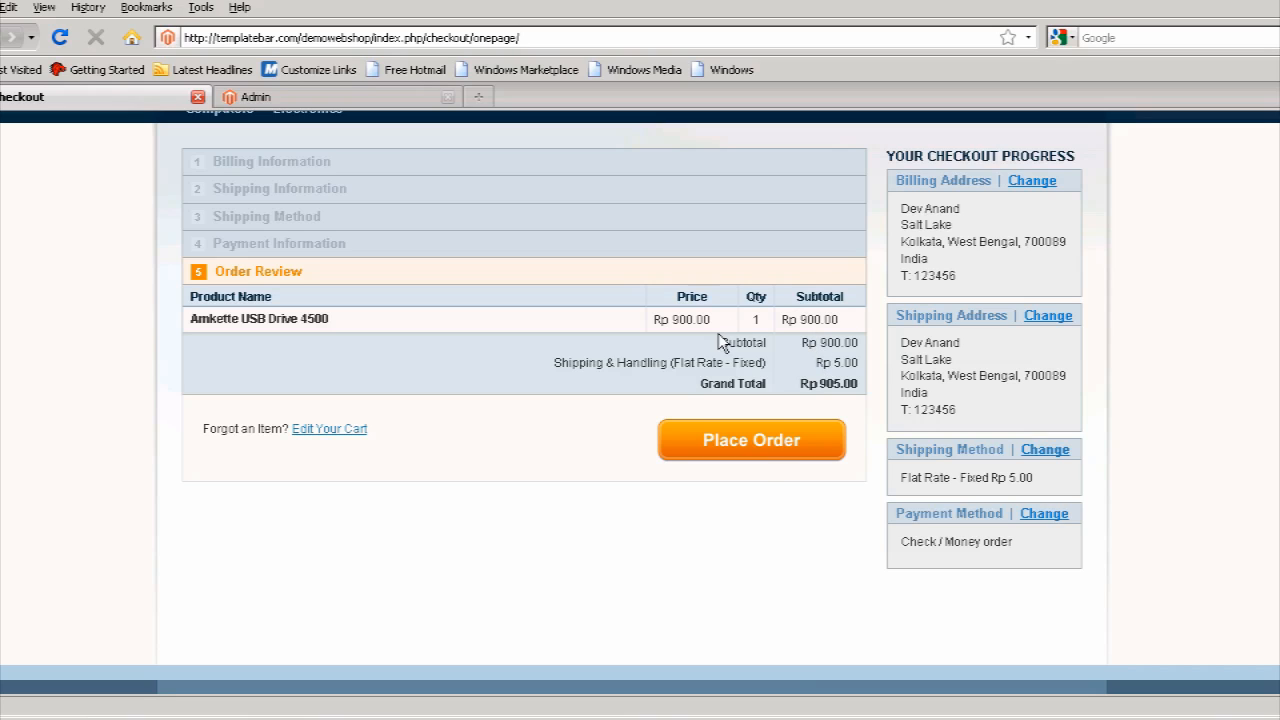
mouse_move(852, 330)
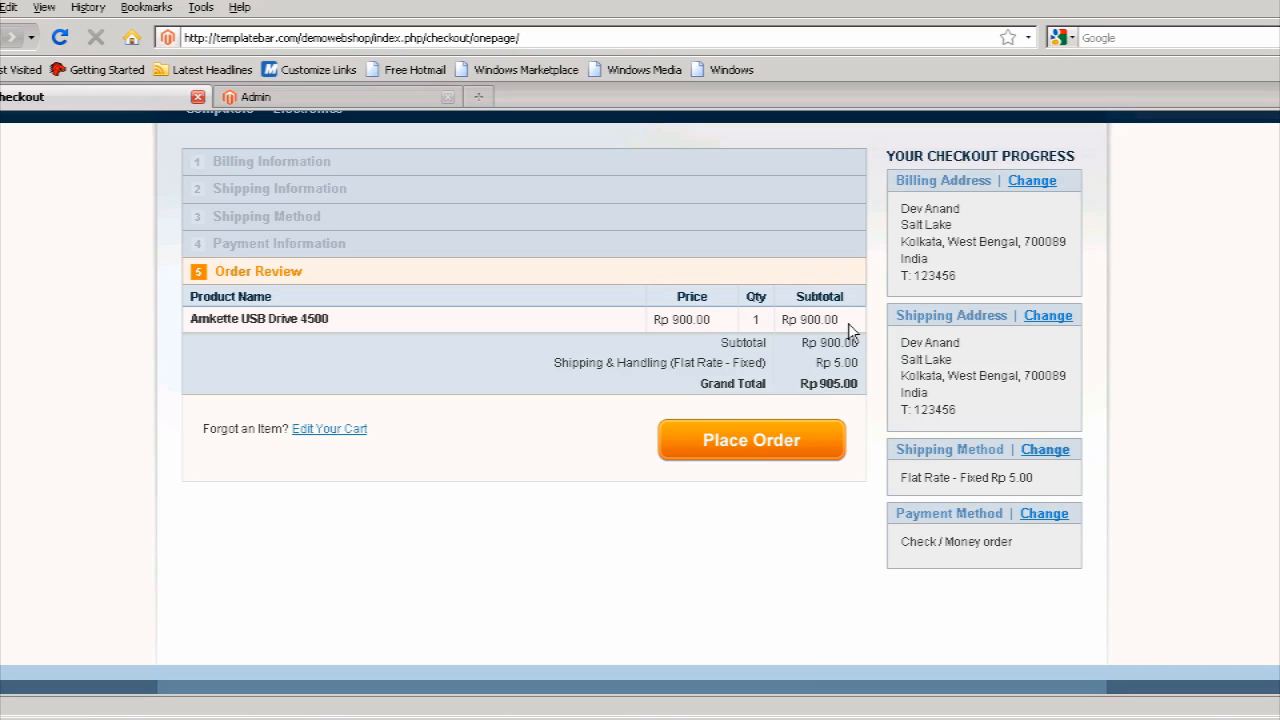
mouse_move(730, 384)
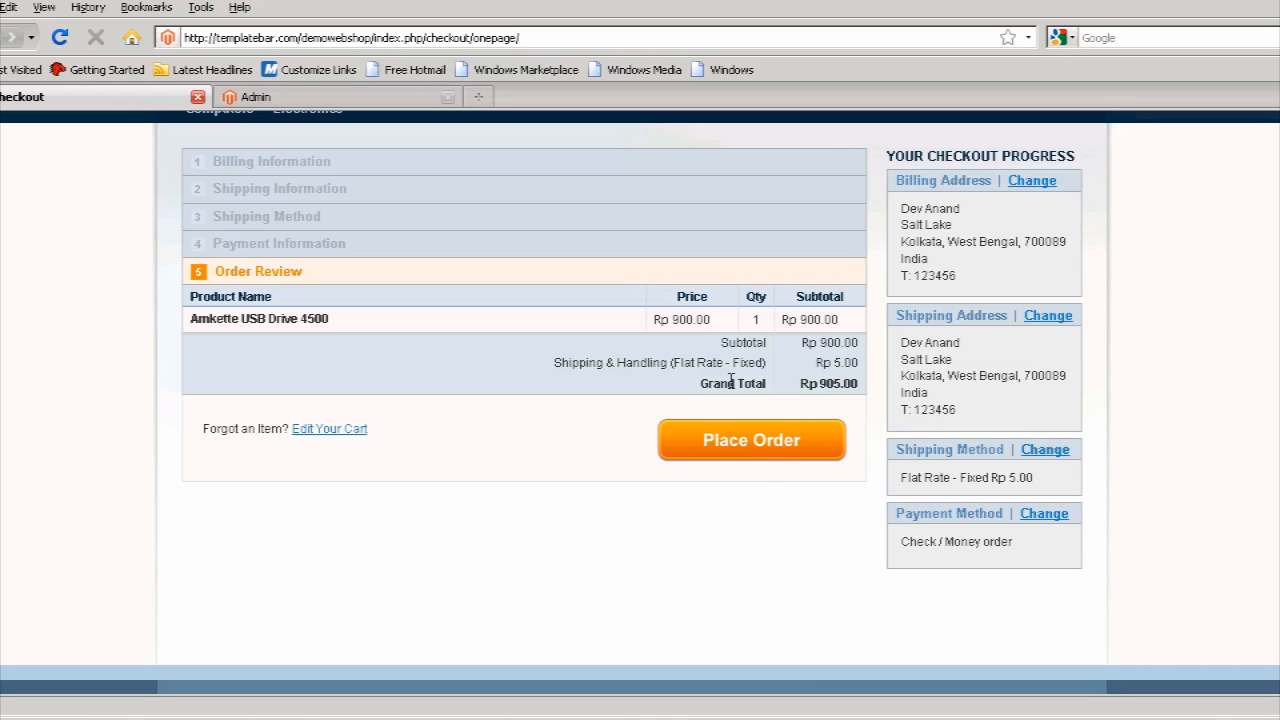
mouse_move(820, 412)
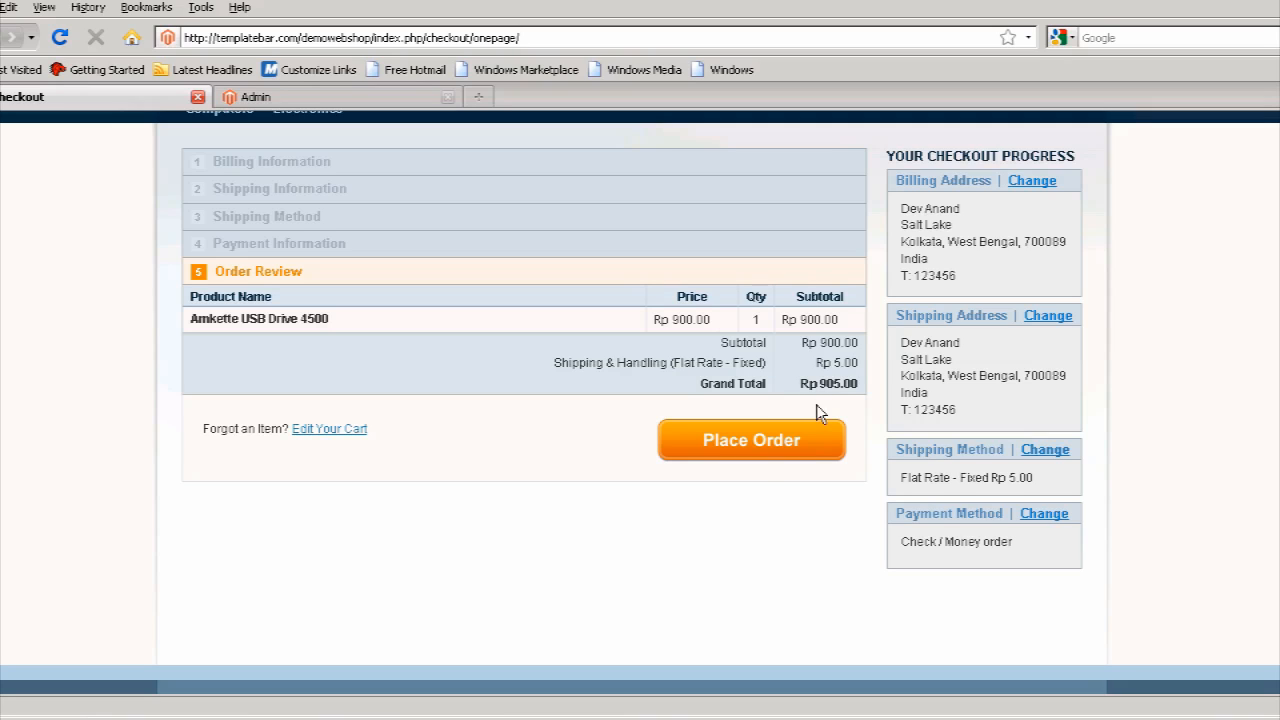
- Place the Rp 905.00 order from the review page
left_click(752, 440)
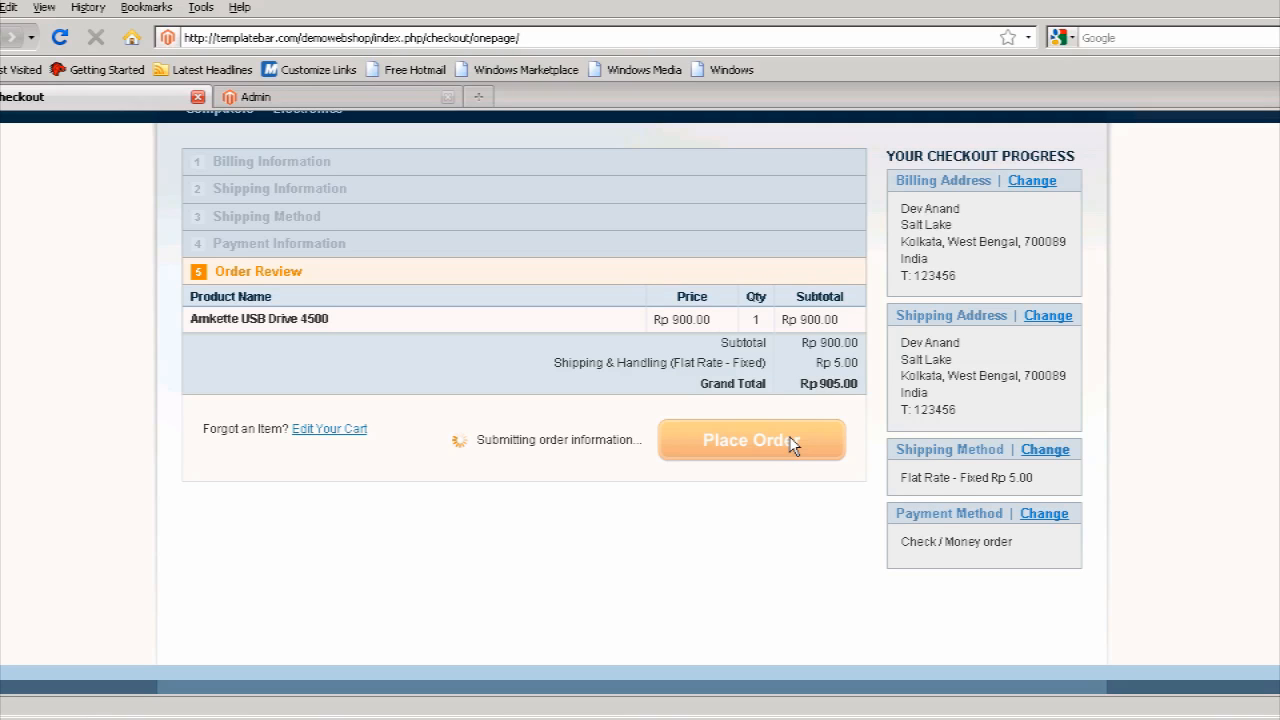
left_click(752, 440)
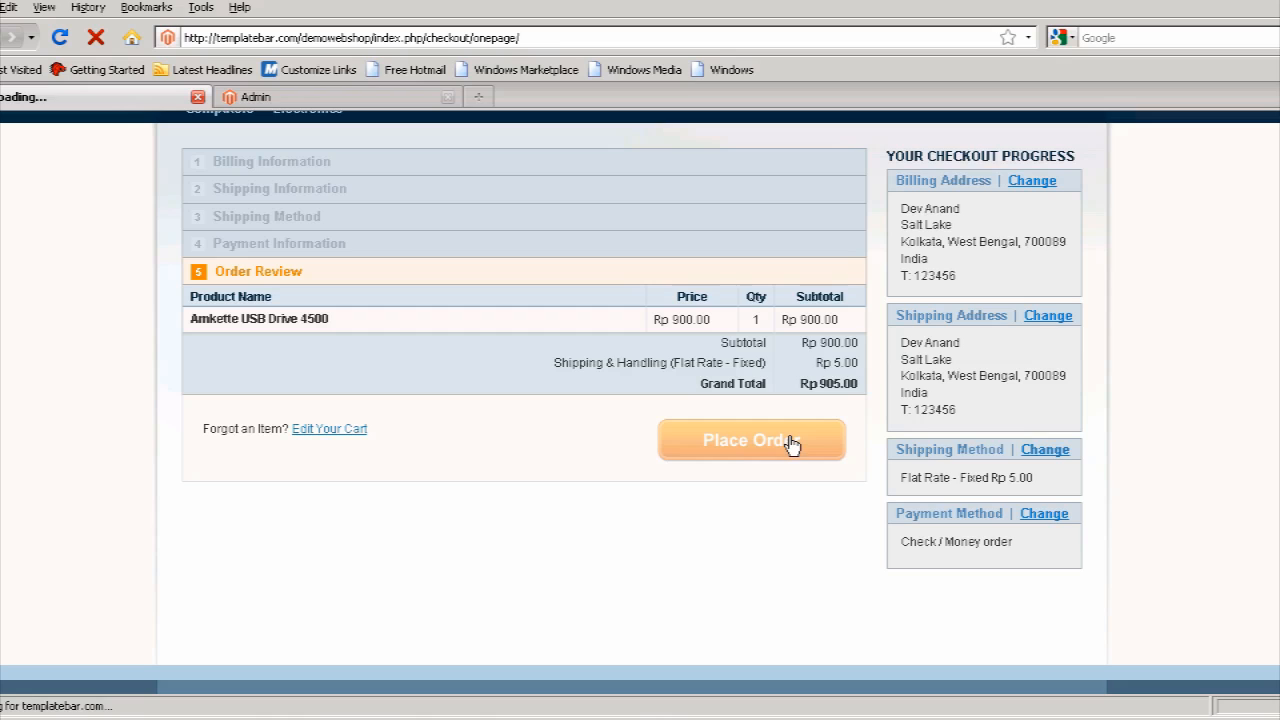
- View the details of Pending order #100000046 for the Amkette USB Drive 4500
left_click(752, 440)
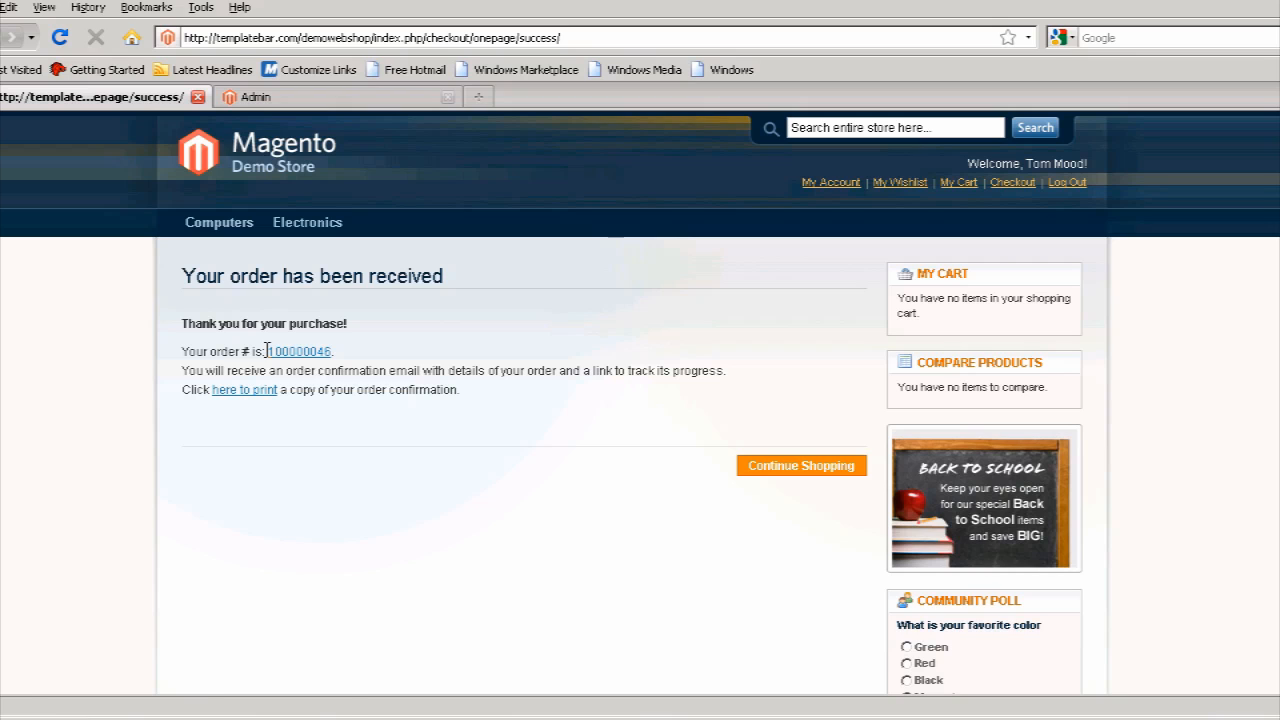
mouse_move(316, 364)
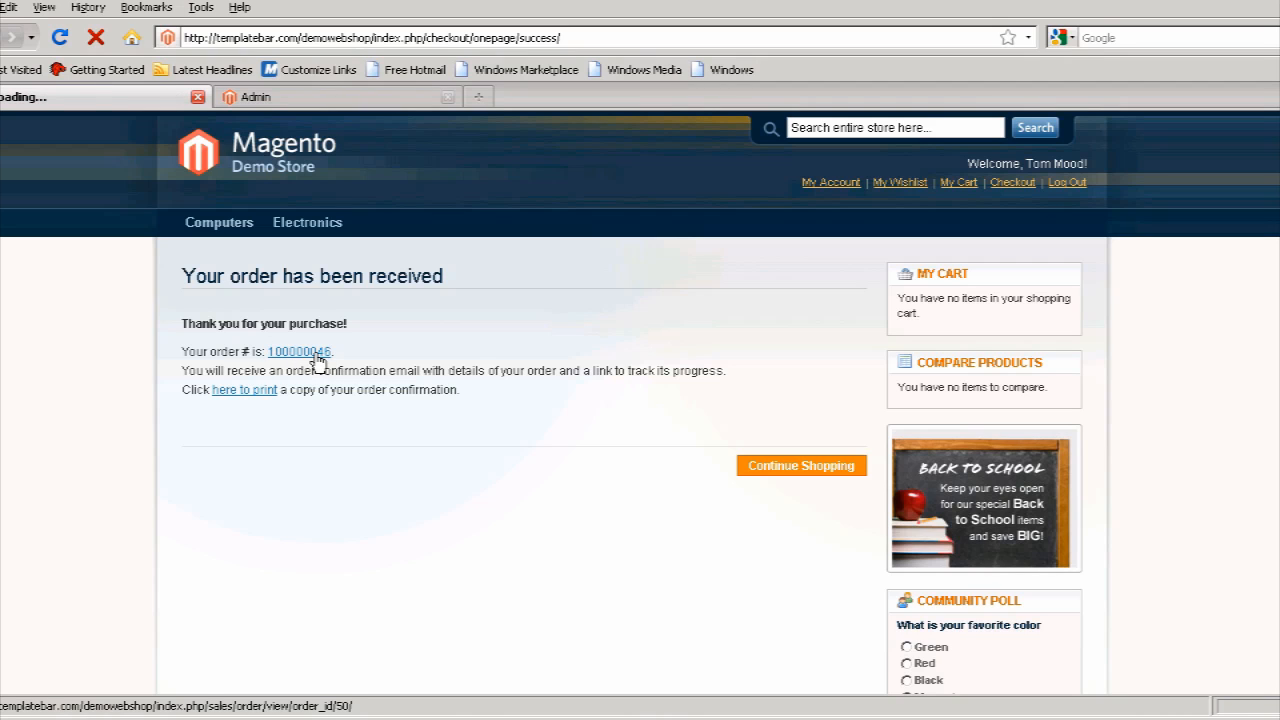
left_click(298, 352)
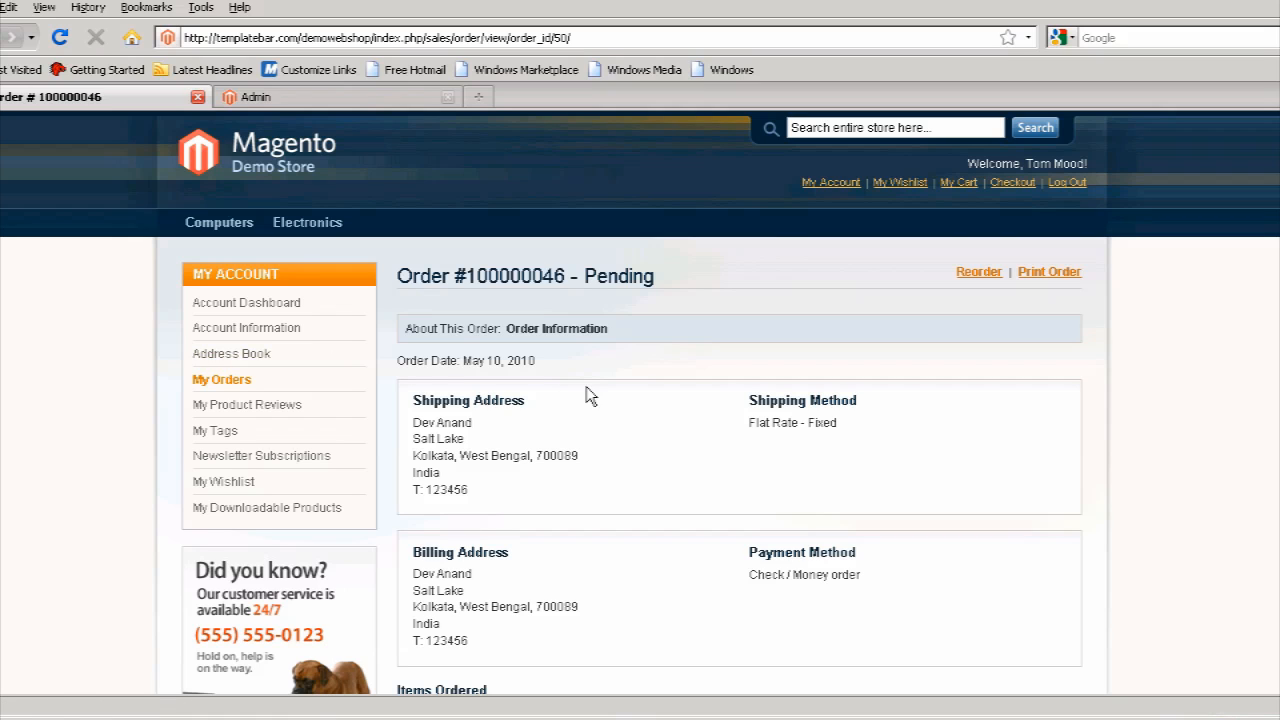
scroll("down", 3)
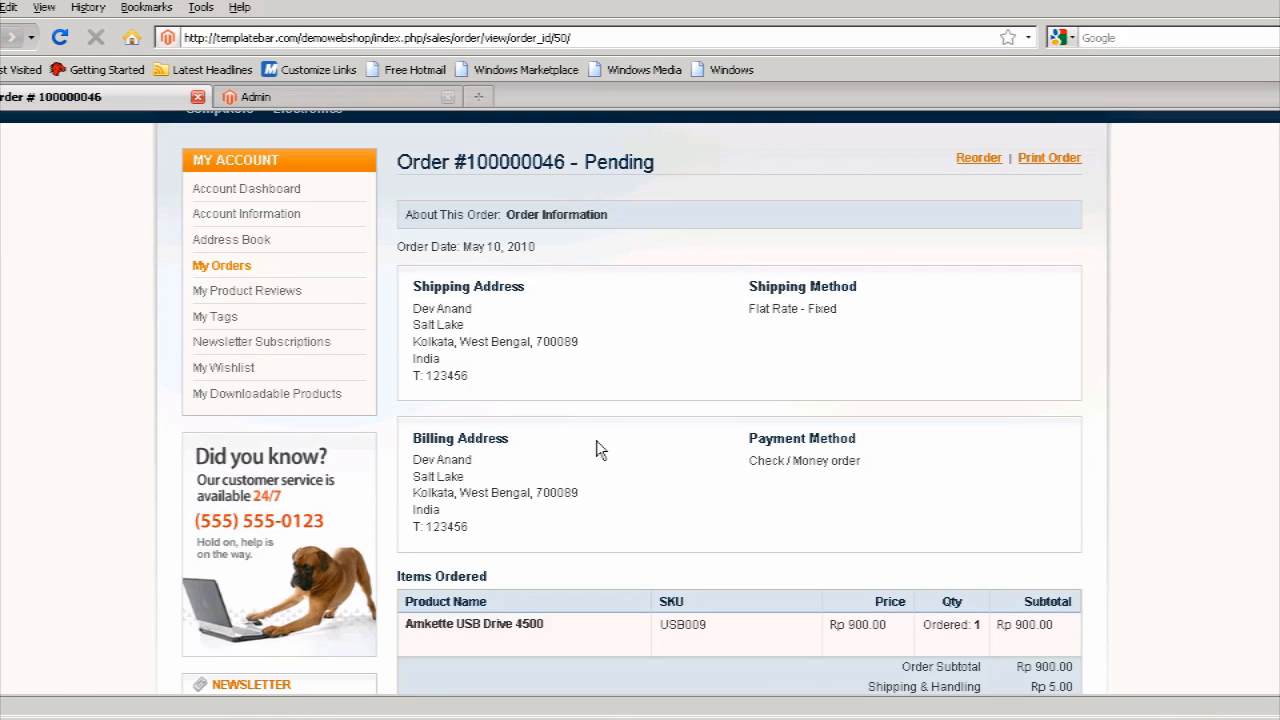
scroll("down", 3)
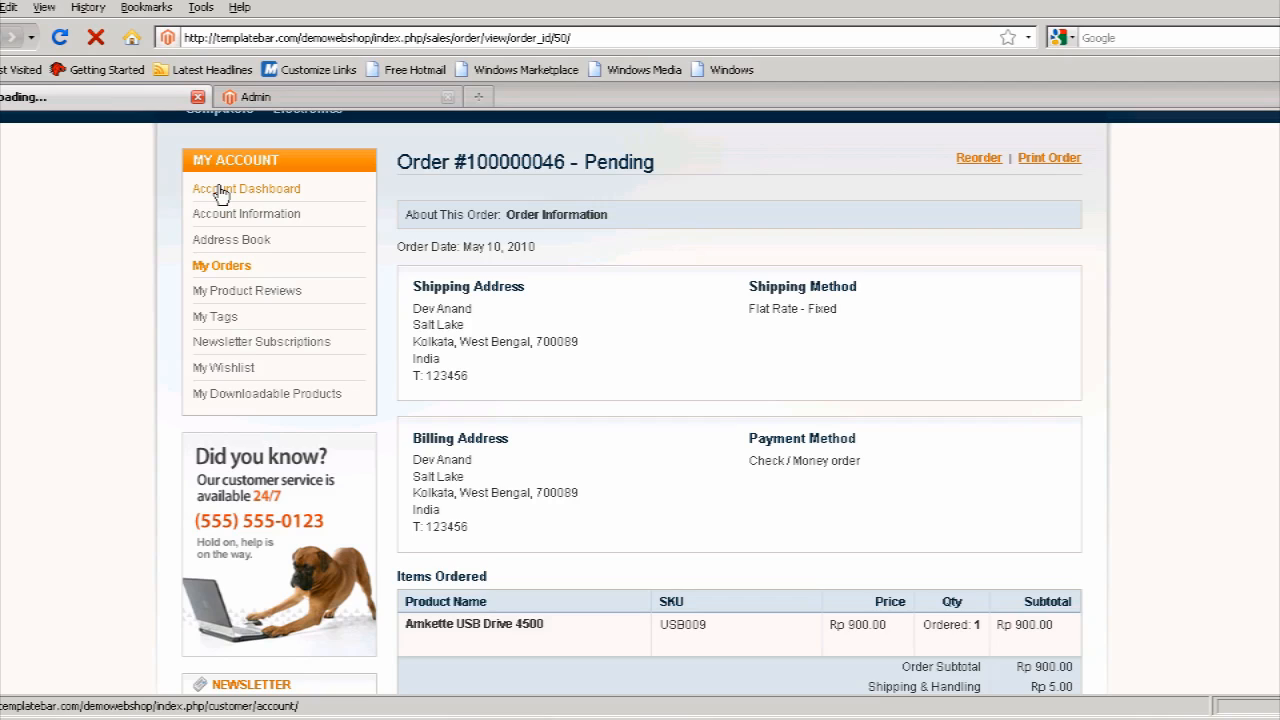
- Return to the account dashboard showing order 100000046 as Pending
left_click(248, 188)
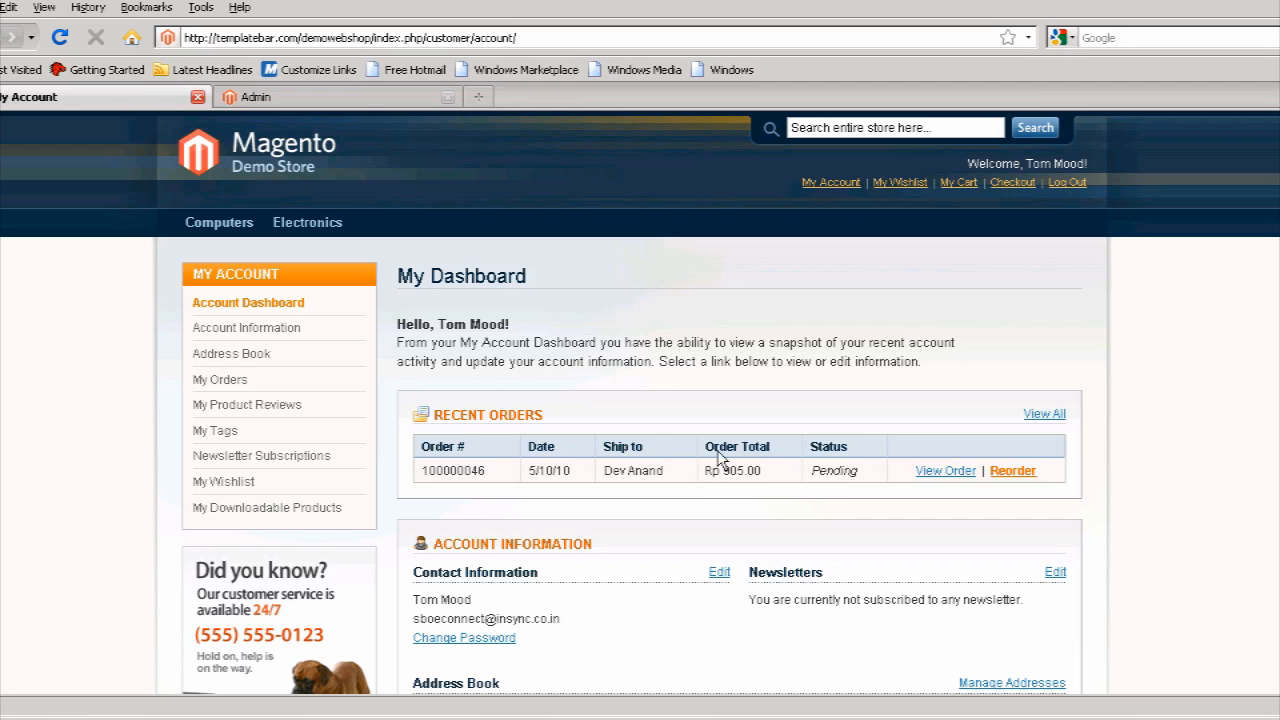
mouse_move(366, 648)
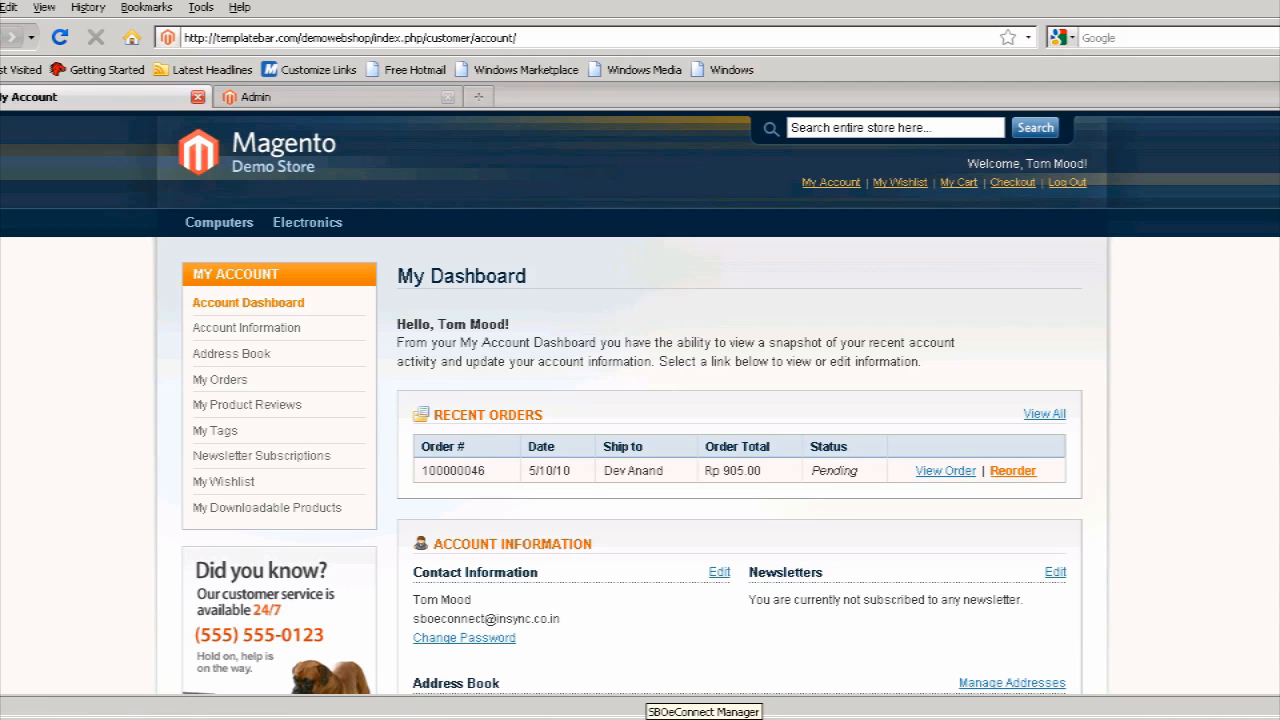
mouse_move(678, 508)
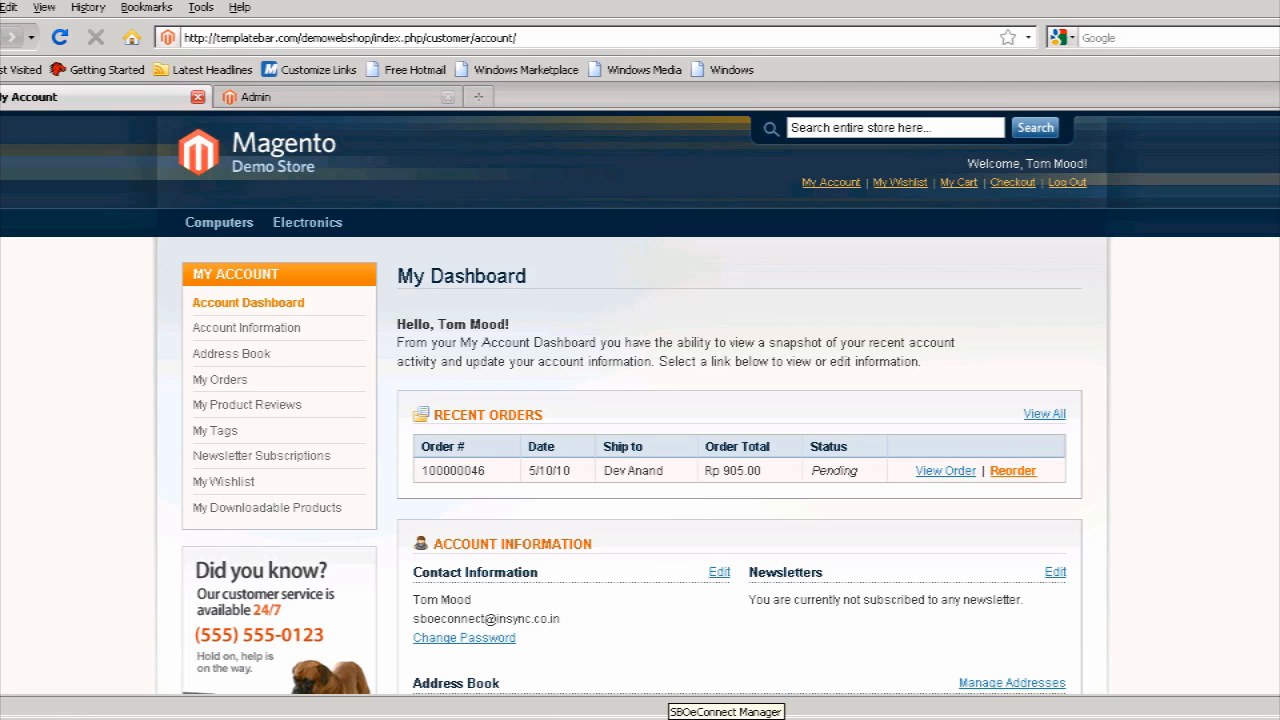
- Bring up SBOeConnect Manager and run a Quick Synchronization with SAP Business One
left_click(722, 712)
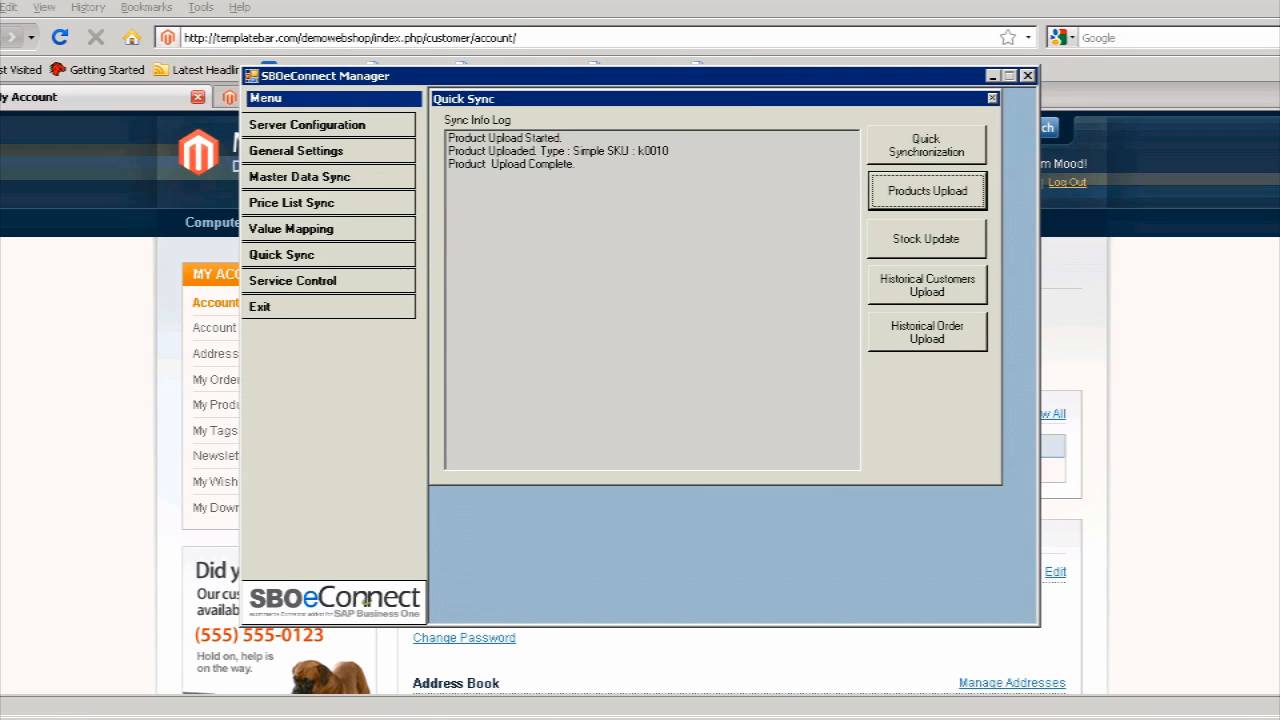
left_click(928, 144)
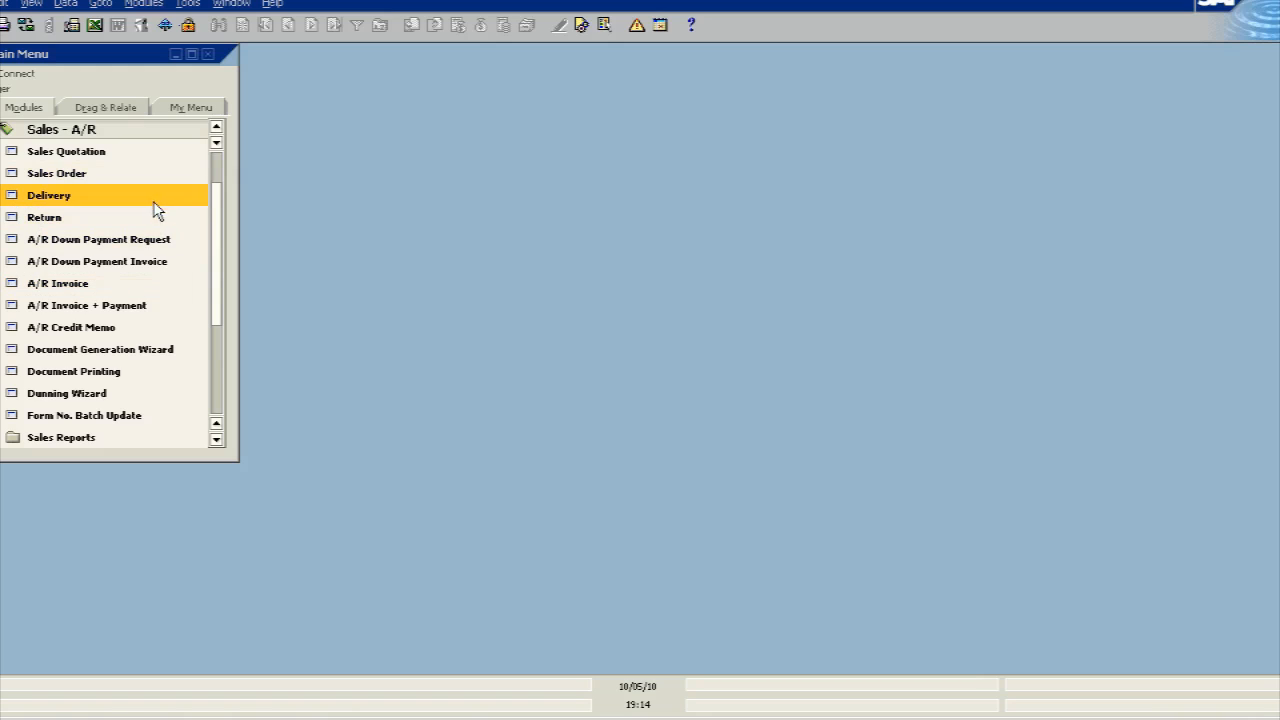
mouse_move(144, 176)
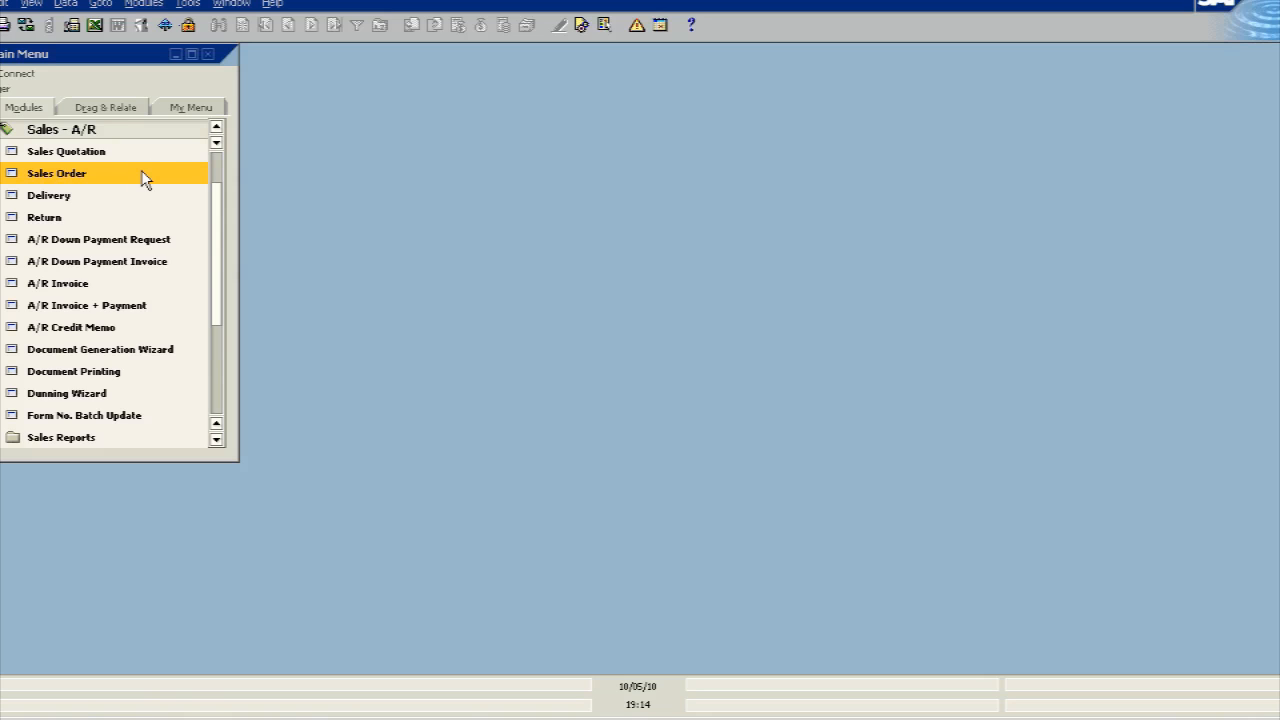
double_click(56, 172)
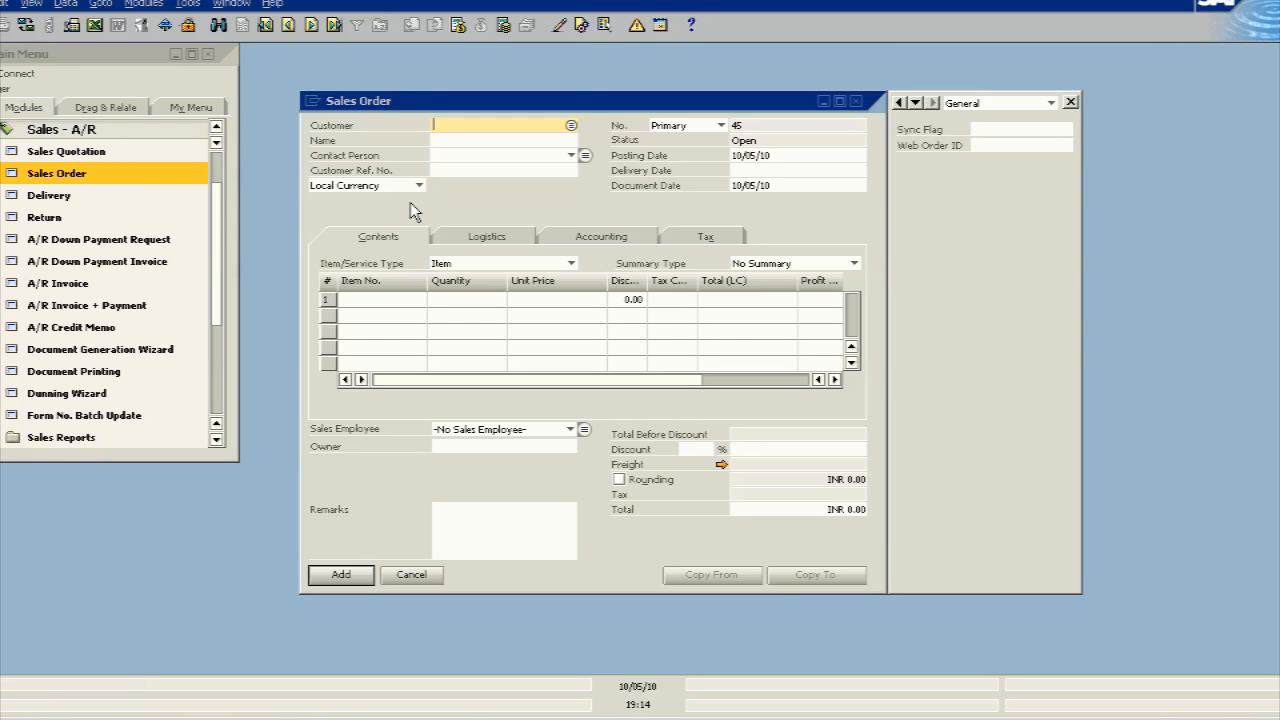
mouse_move(224, 36)
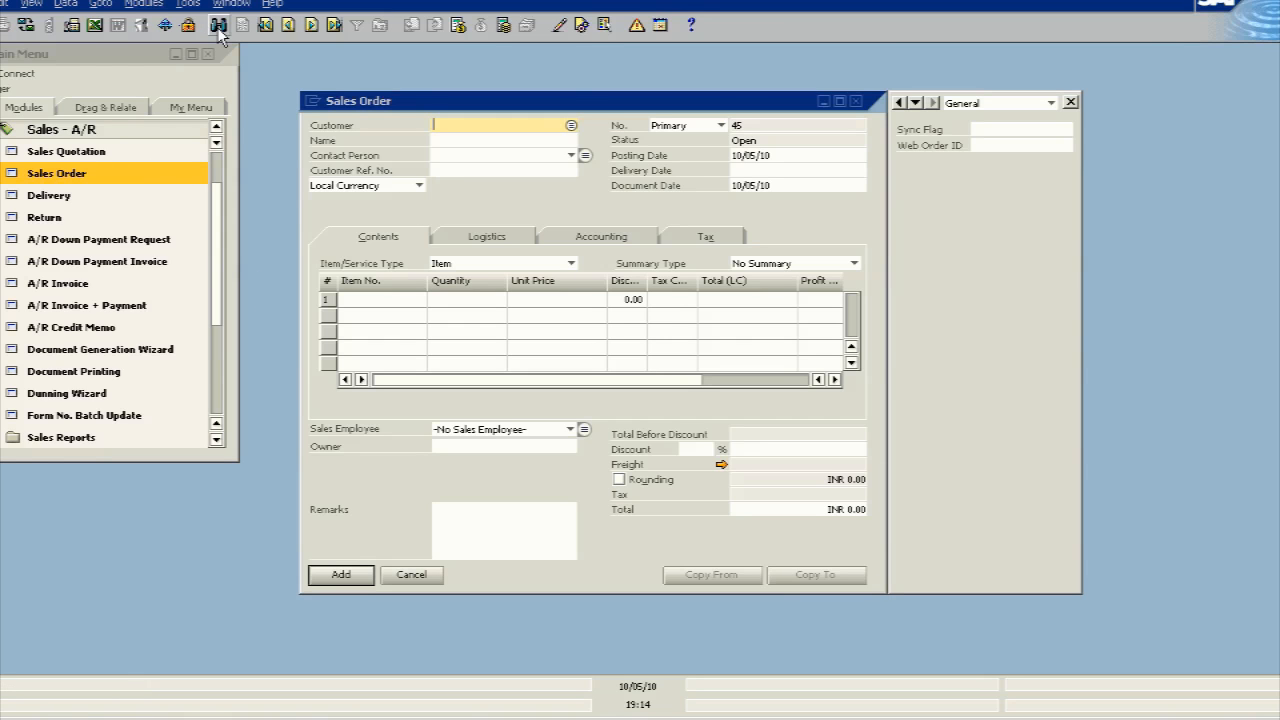
left_click(216, 24)
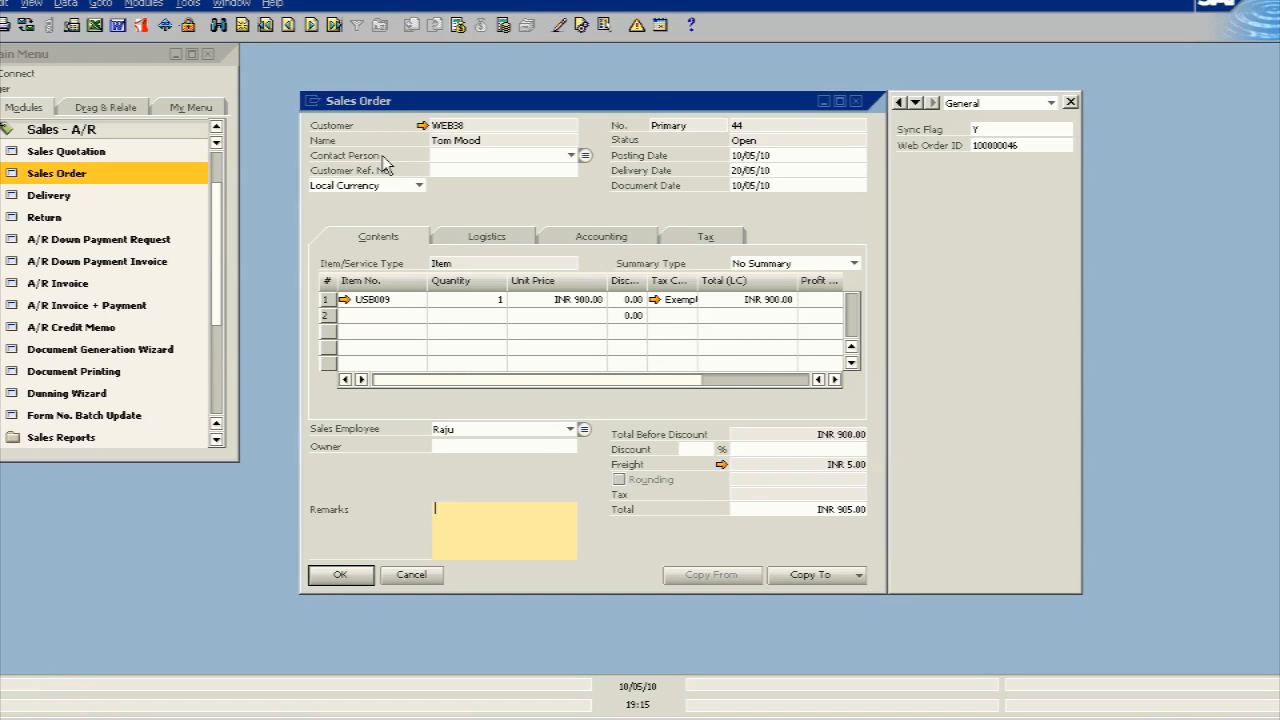
mouse_move(964, 138)
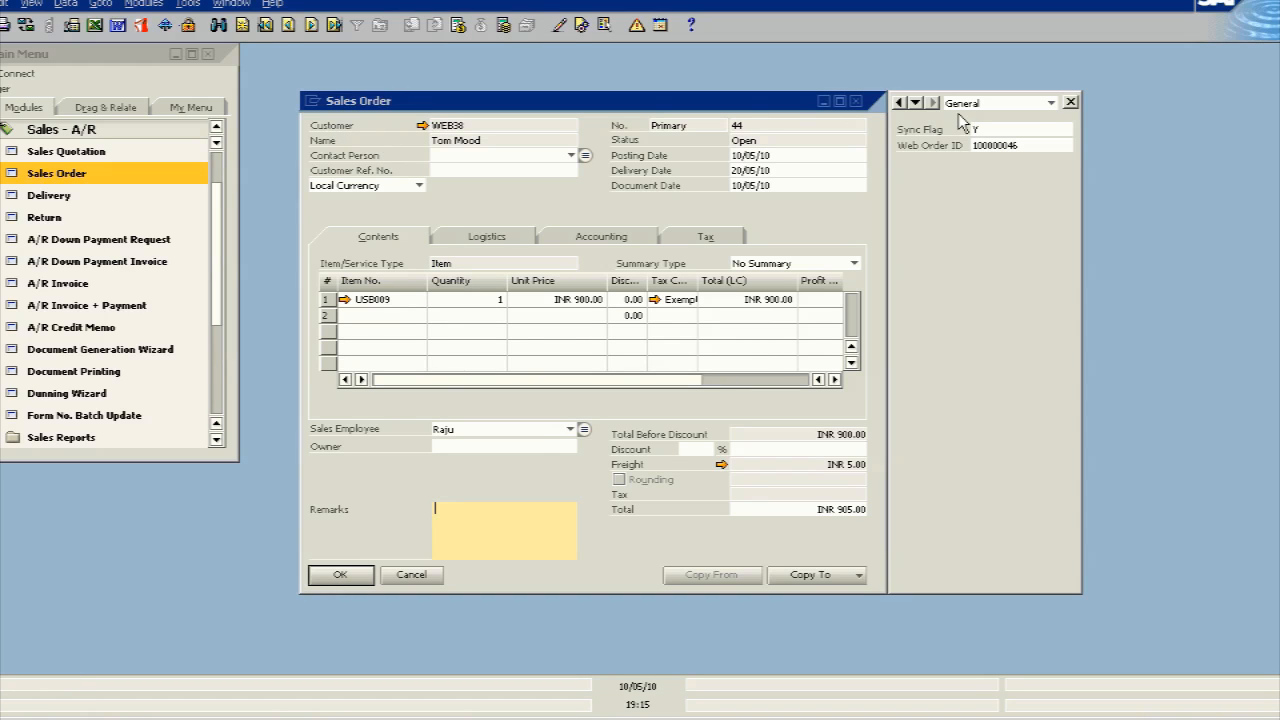
mouse_move(916, 536)
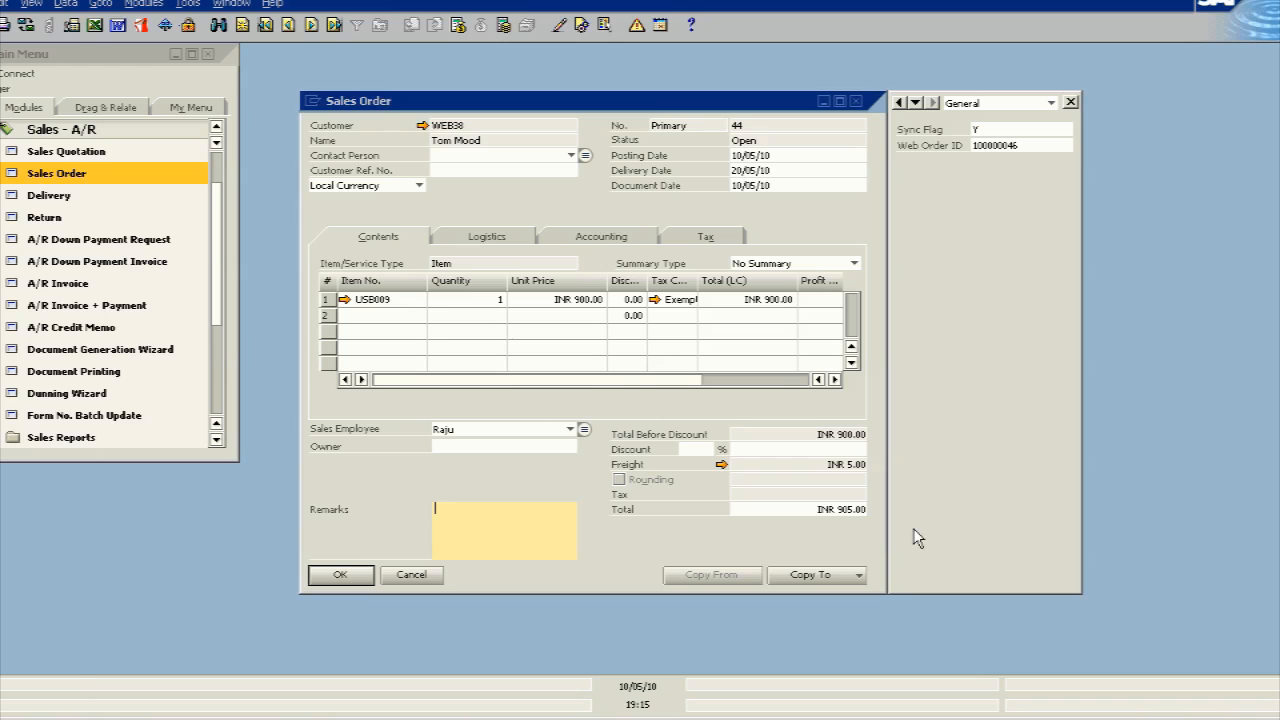
mouse_move(418, 210)
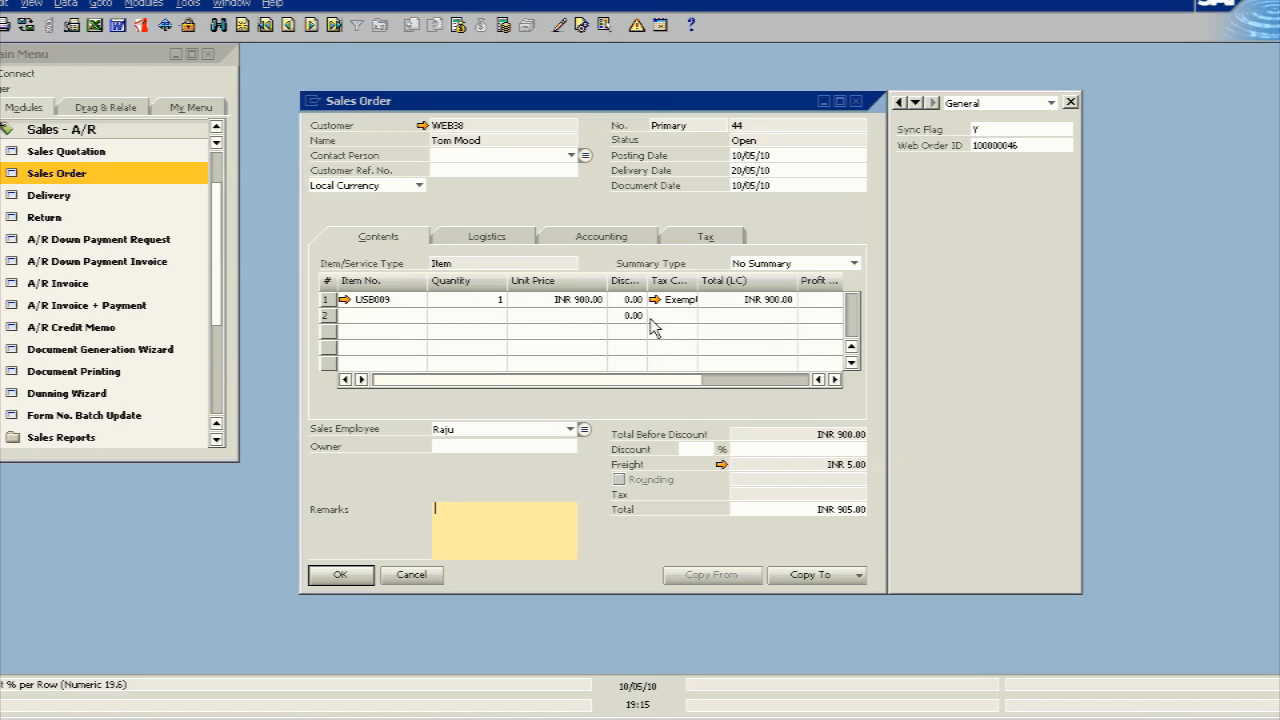
mouse_move(796, 576)
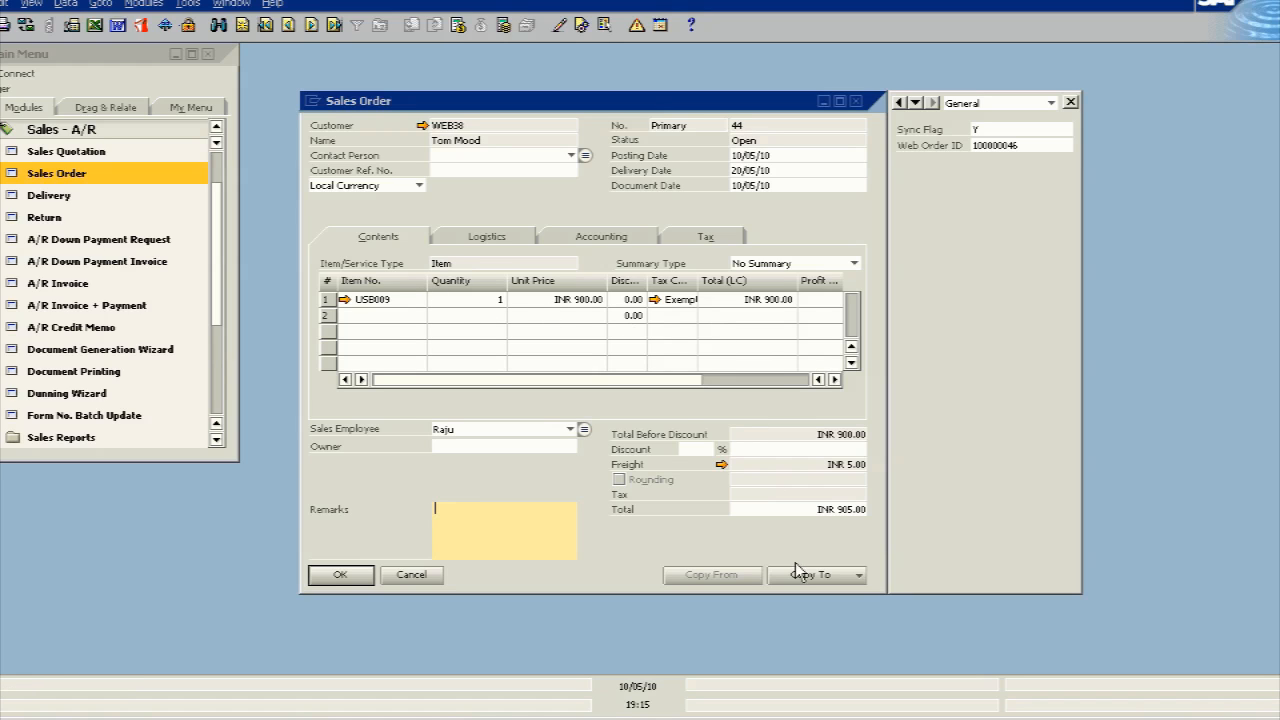
- Copy sales order 44 to a delivery, add it, confirm, and return to the web store
left_click(812, 576)
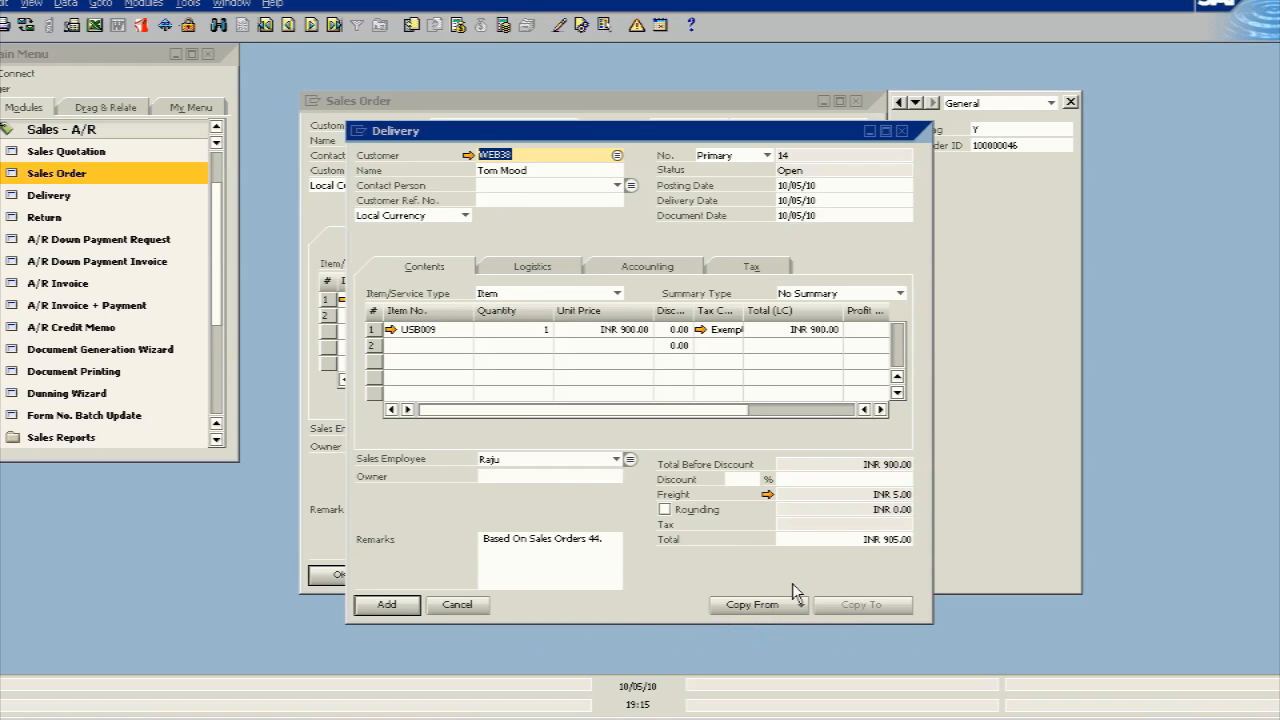
mouse_move(748, 576)
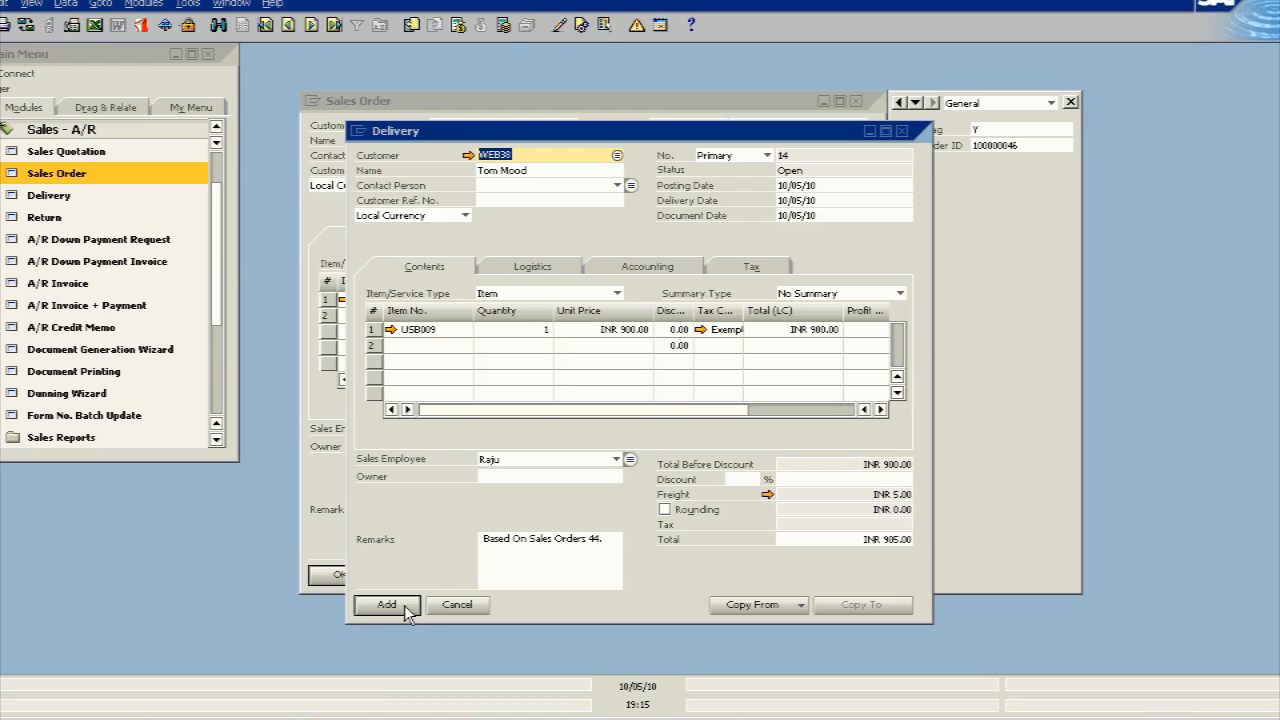
left_click(388, 604)
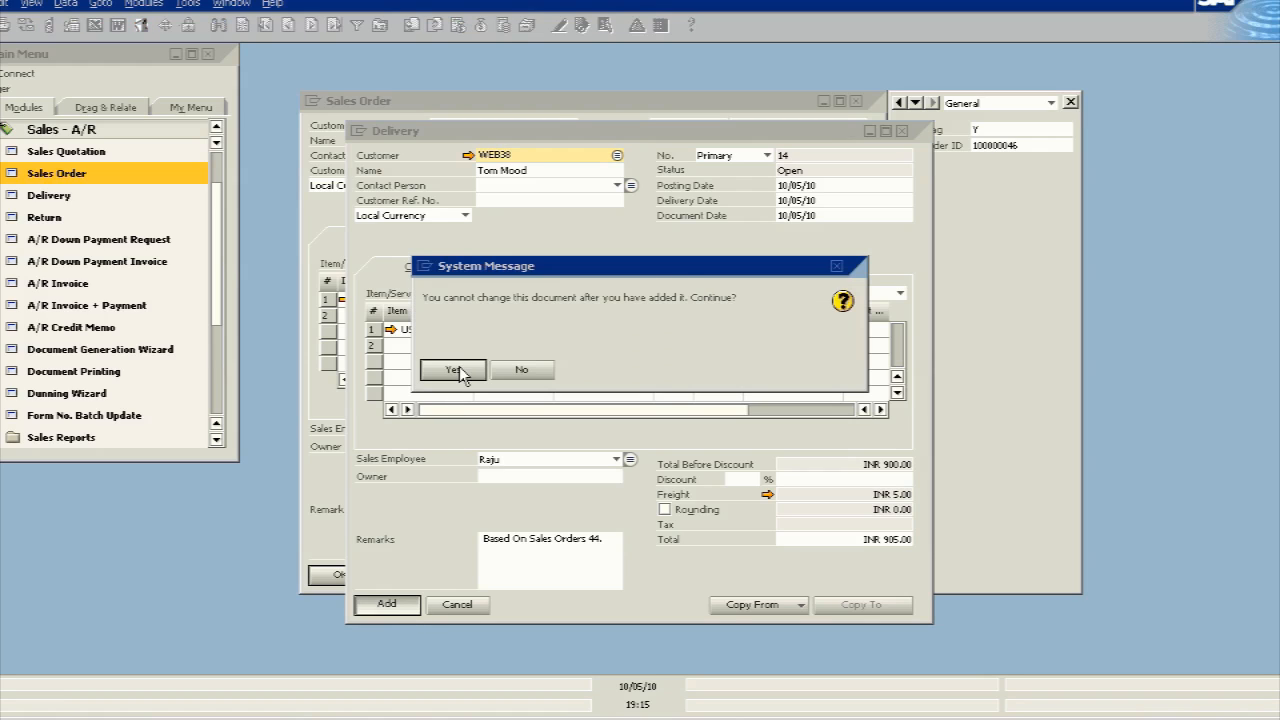
left_click(452, 370)
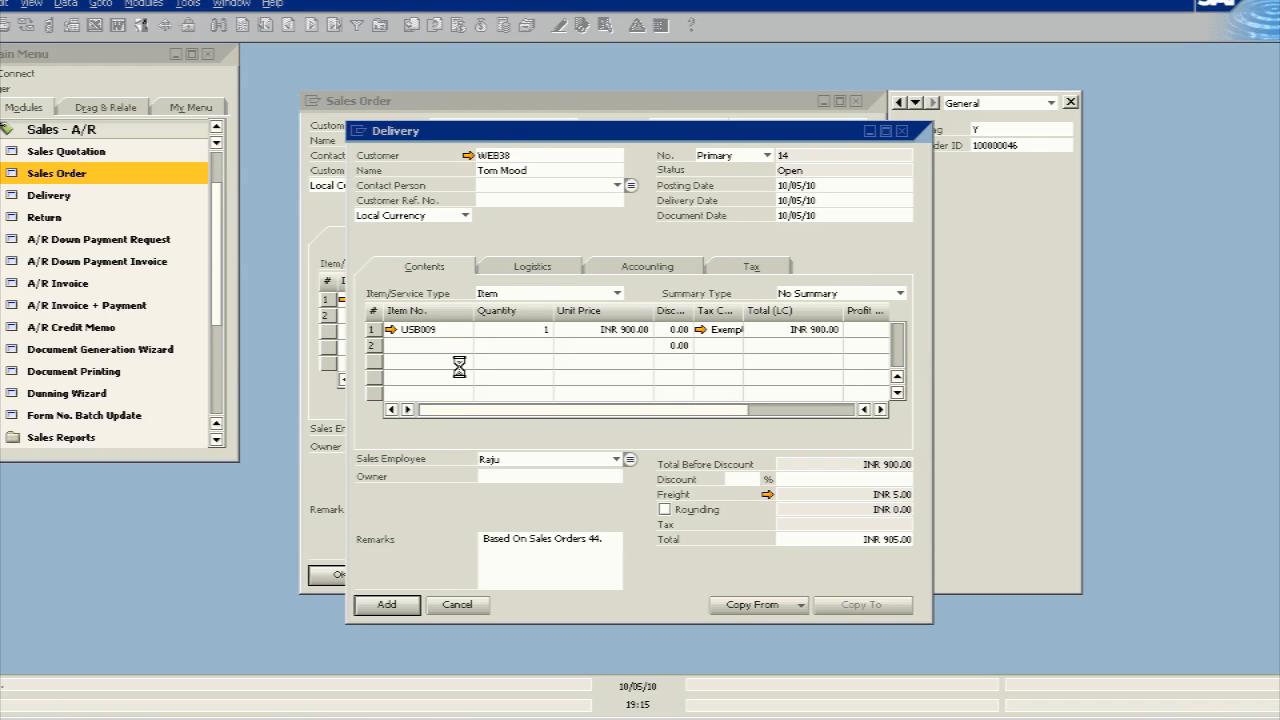
left_click(386, 604)
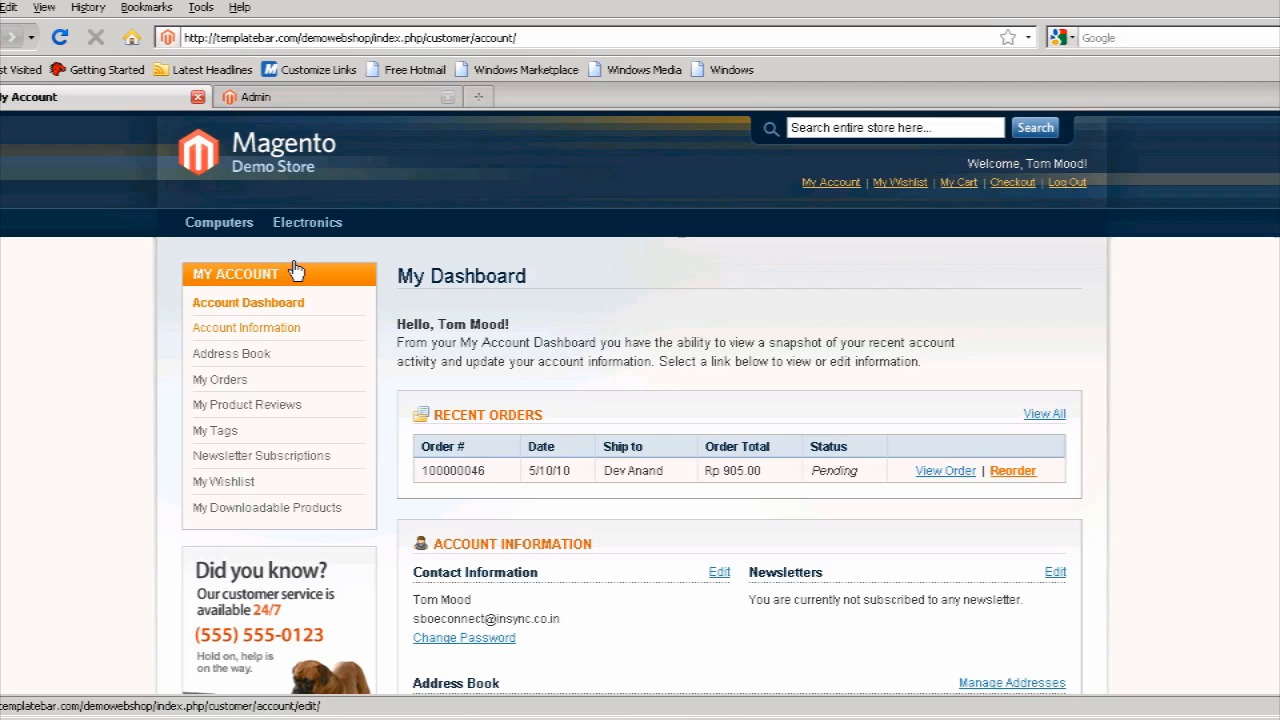
- Reload the account dashboard so order 100000046 shows status Complete
left_click(64, 36)
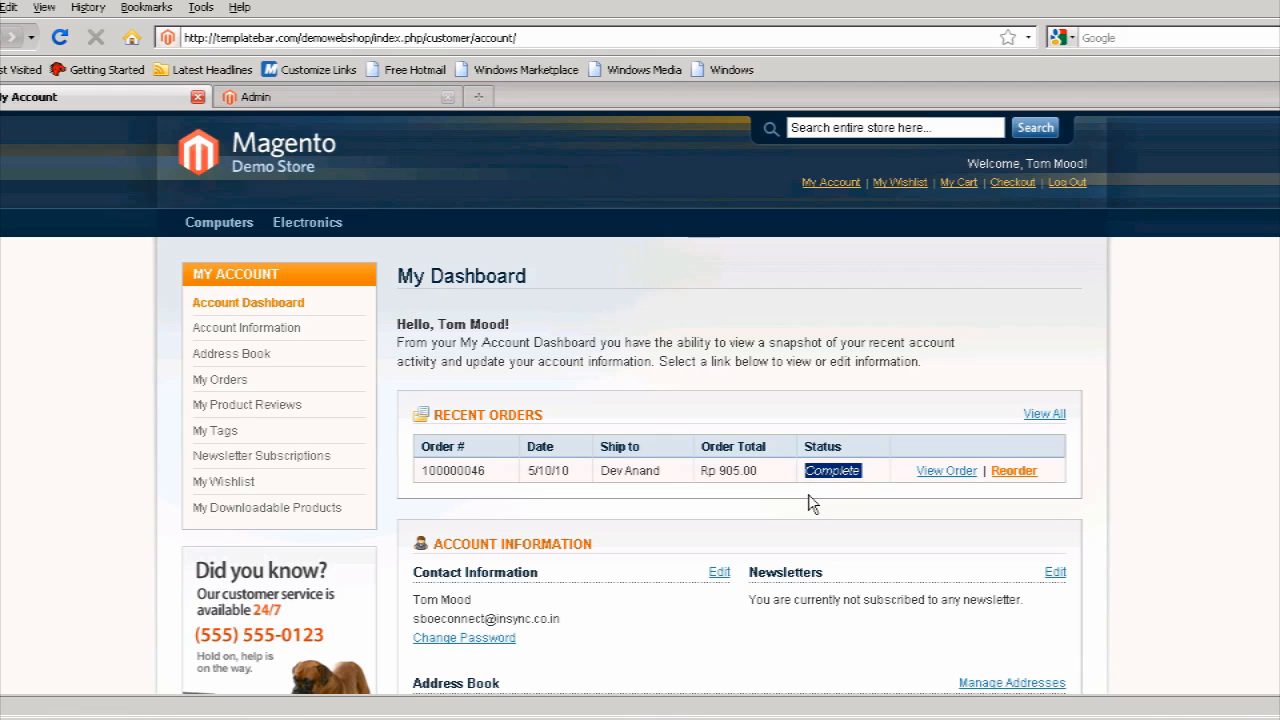
mouse_move(814, 504)
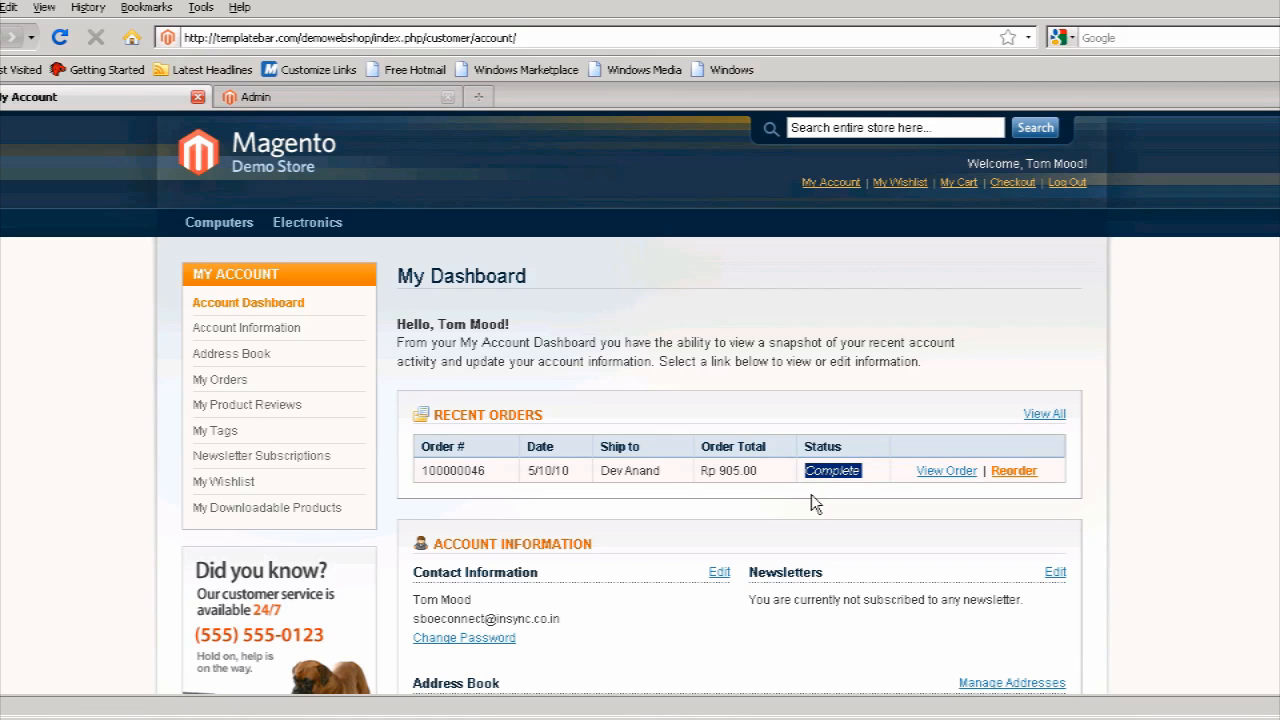